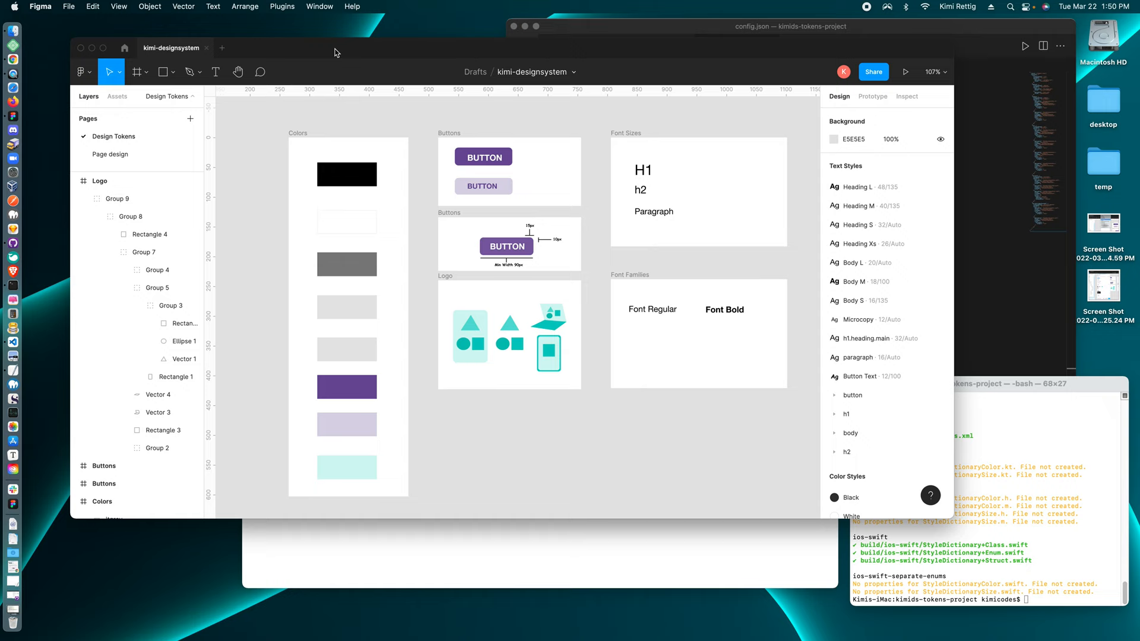
Launch Figma Tokens from the Plugins menu to list the kimids spacing, color and radius tokens.
click(282, 6)
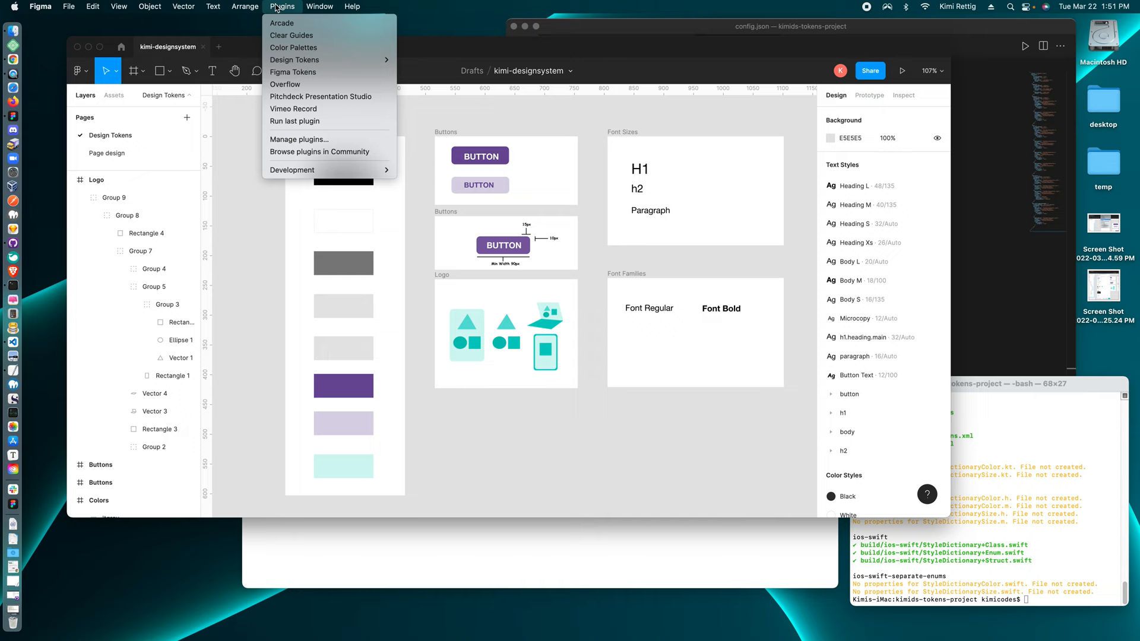
click(293, 71)
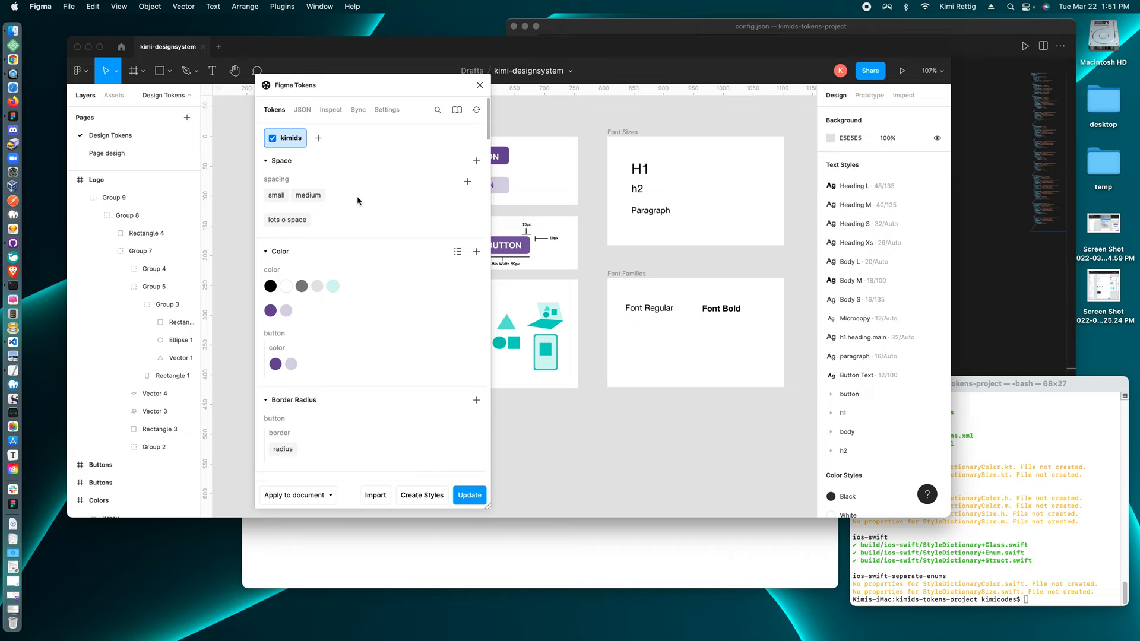
View the kimids tokens as raw JSON, then open and cancel the export options.
click(302, 110)
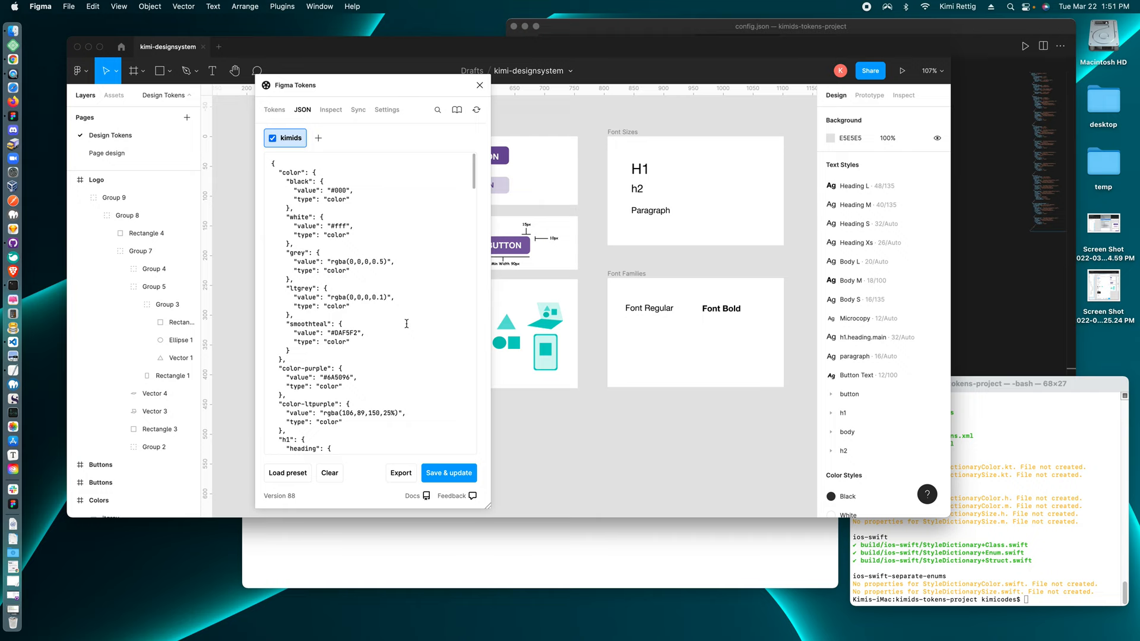
click(401, 472)
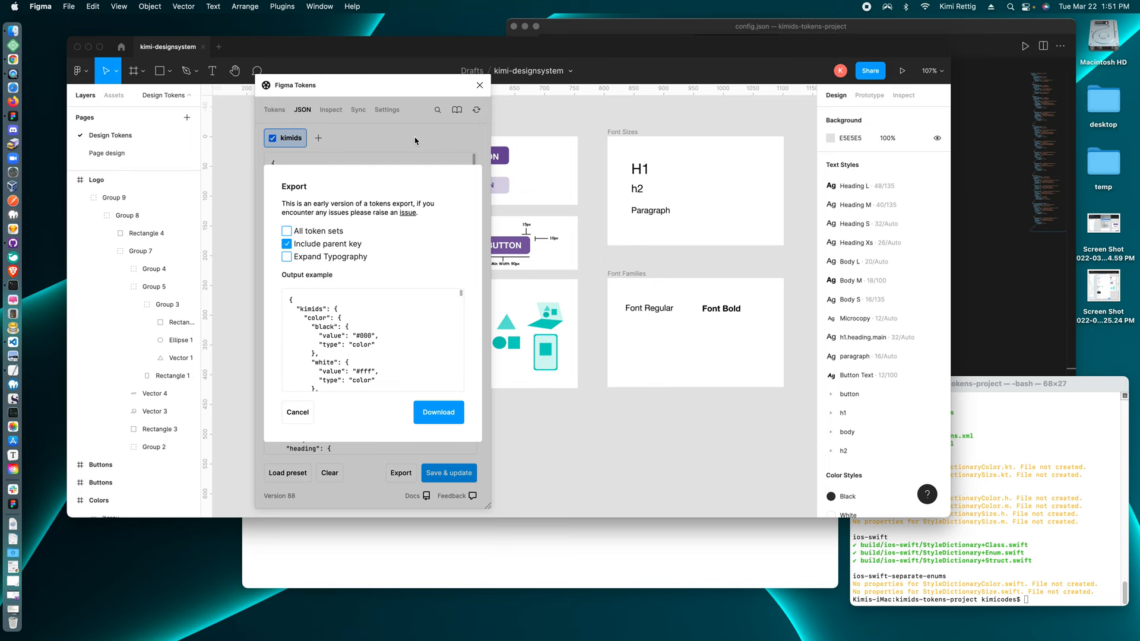
click(357, 110)
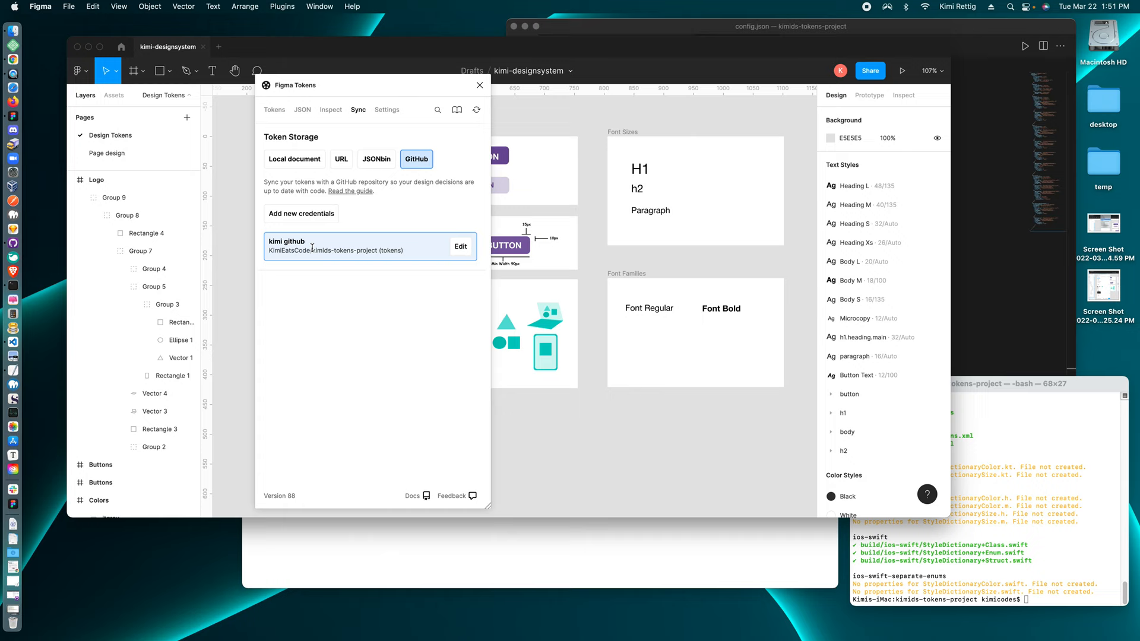
click(461, 245)
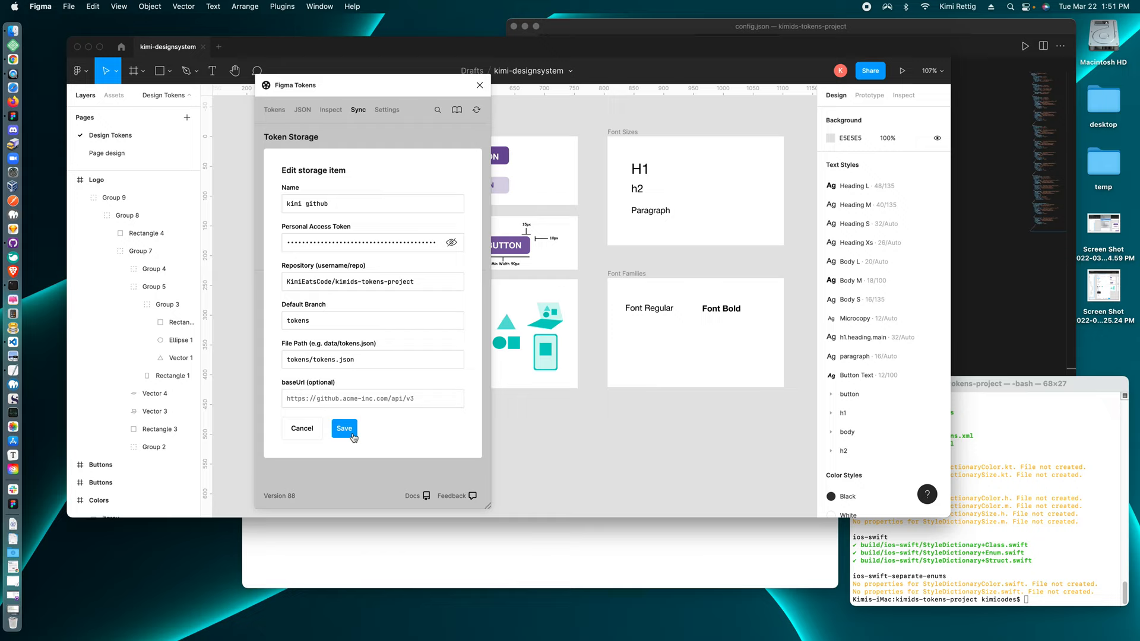
mouse_move(371, 438)
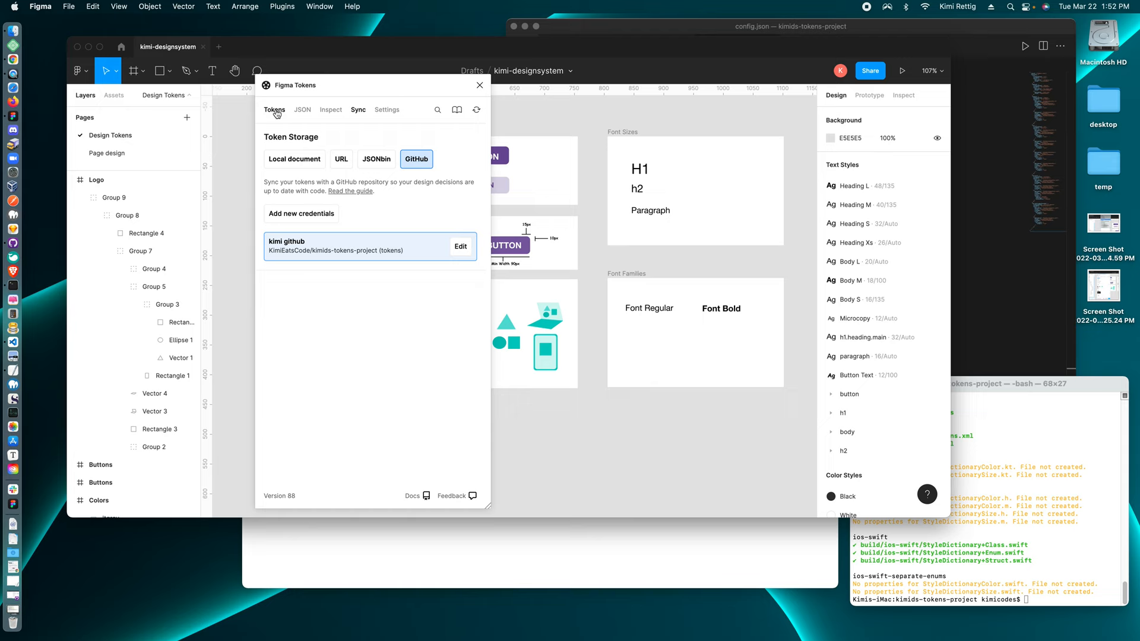
Create the color.teal token with value #00B3AC in the kimids Color group.
click(274, 110)
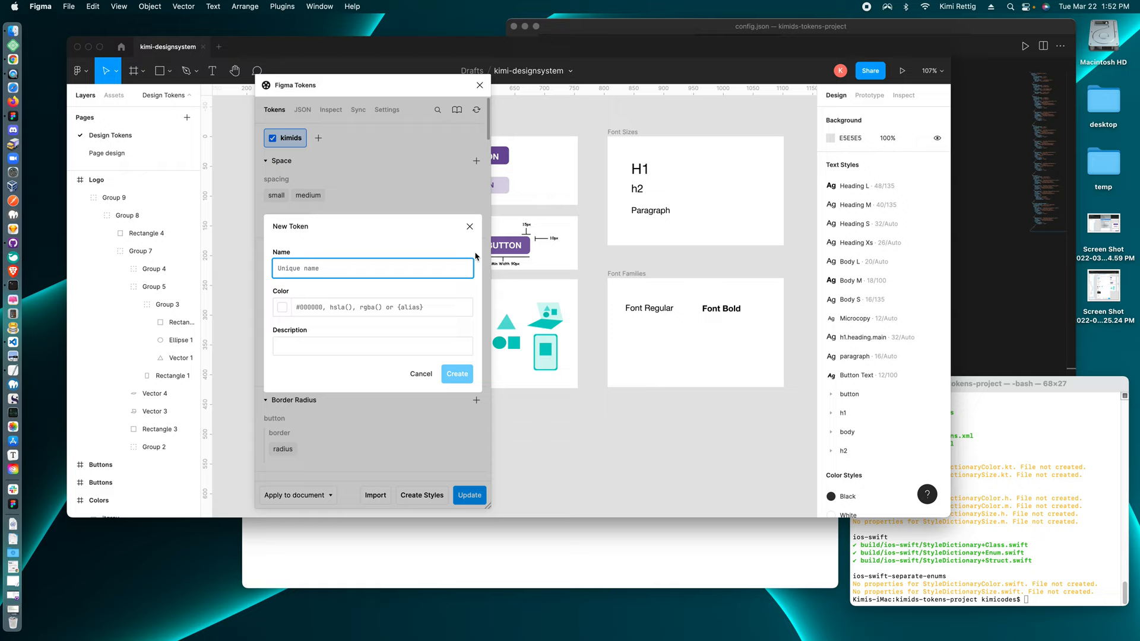
text(color)
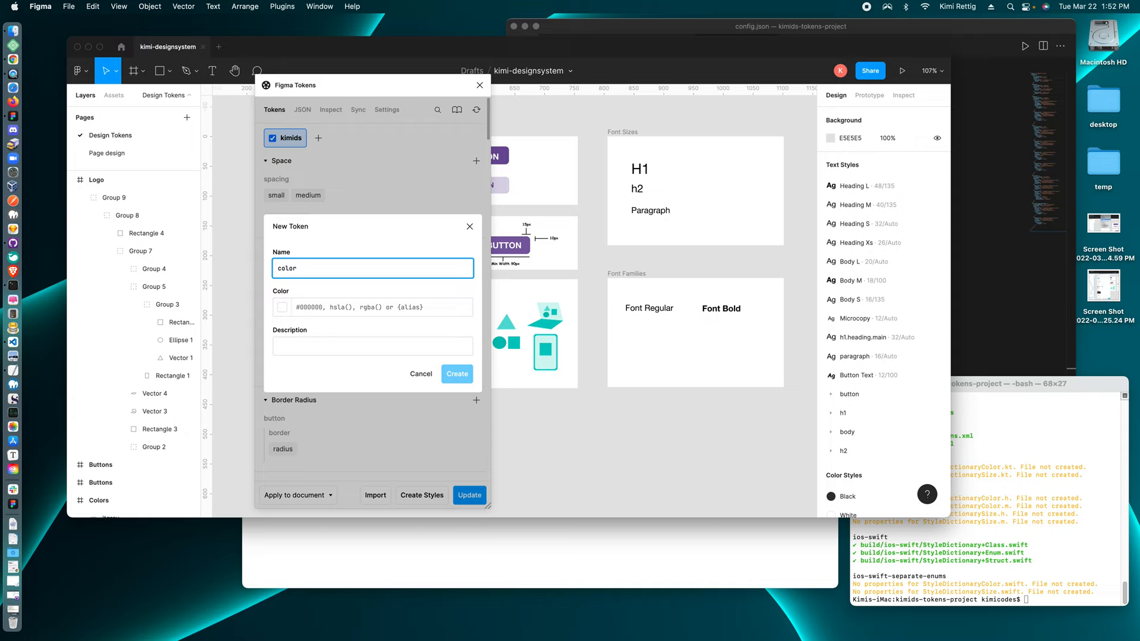
text(.)
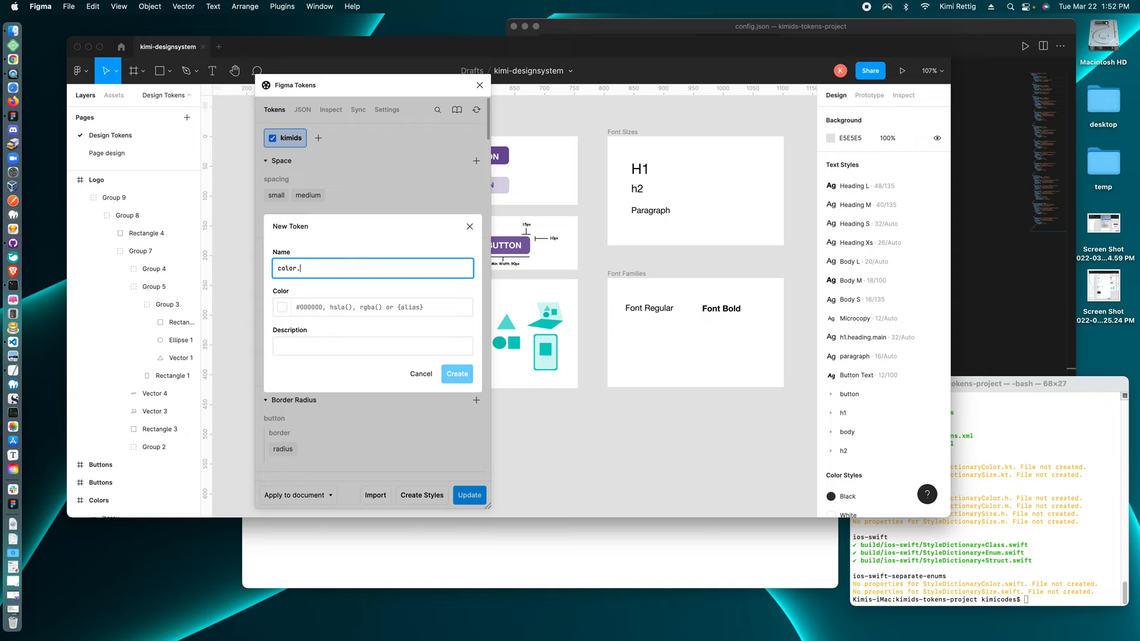
text(teal)
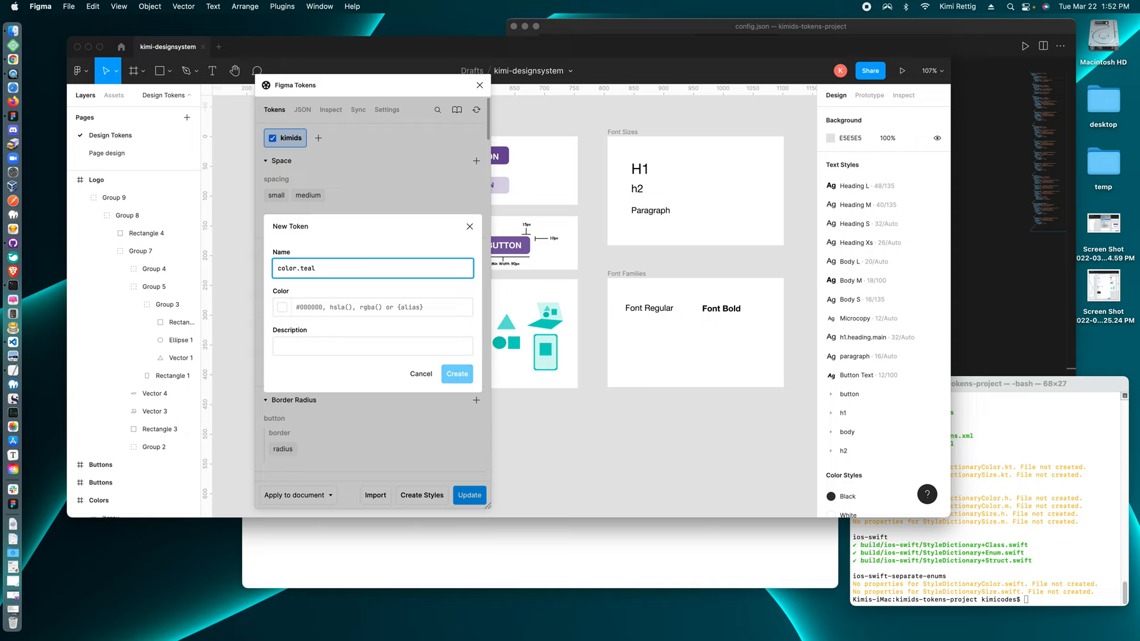
click(456, 373)
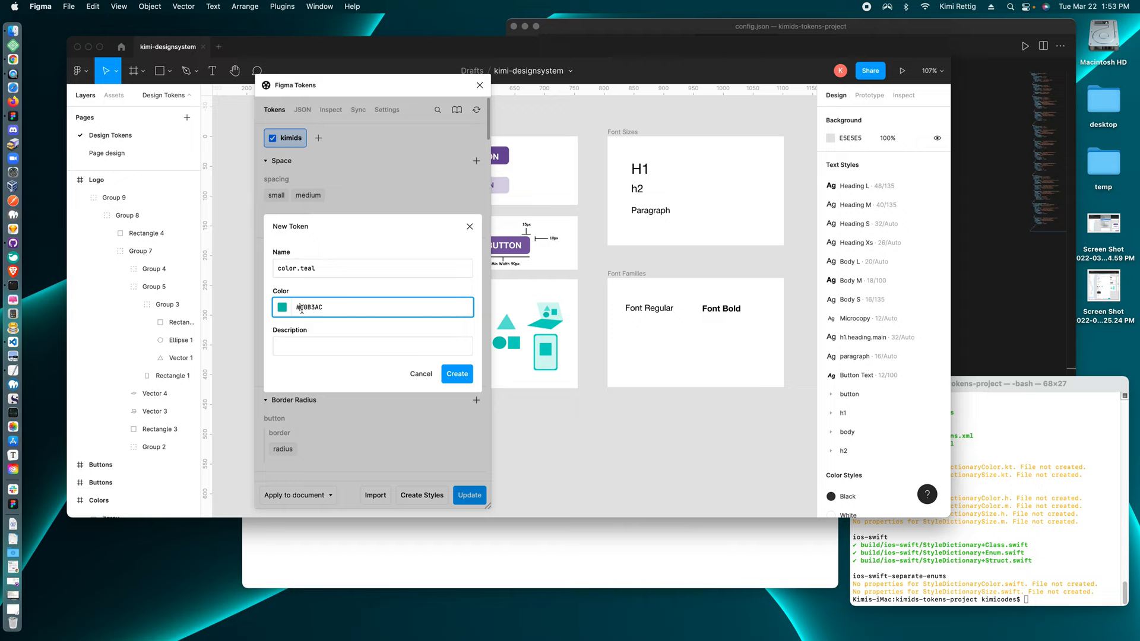
click(456, 373)
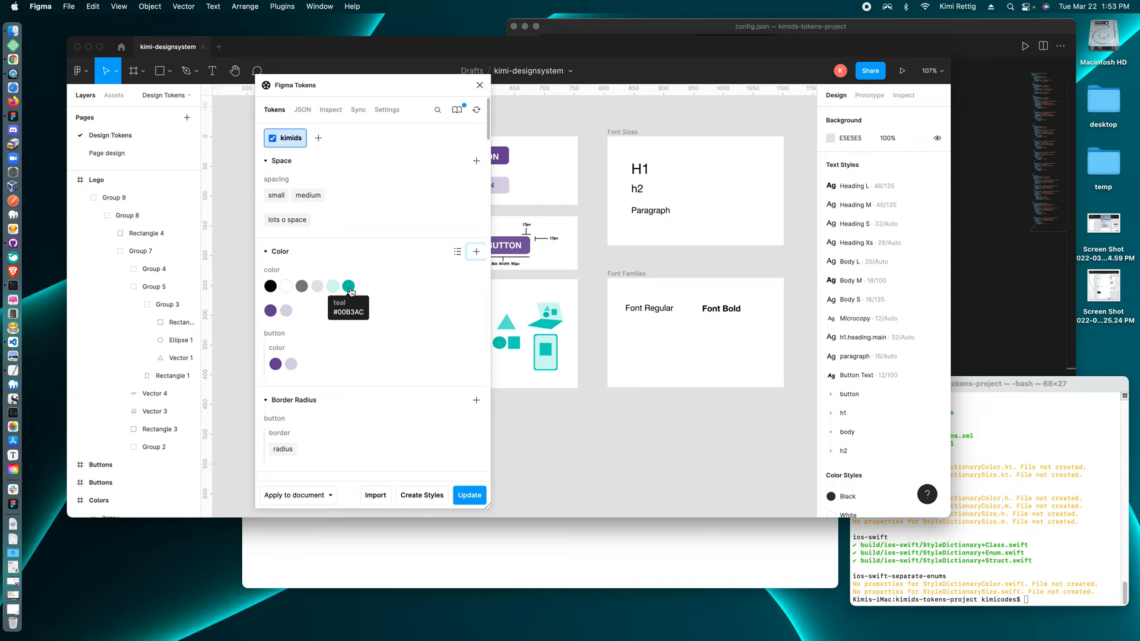
mouse_move(560, 206)
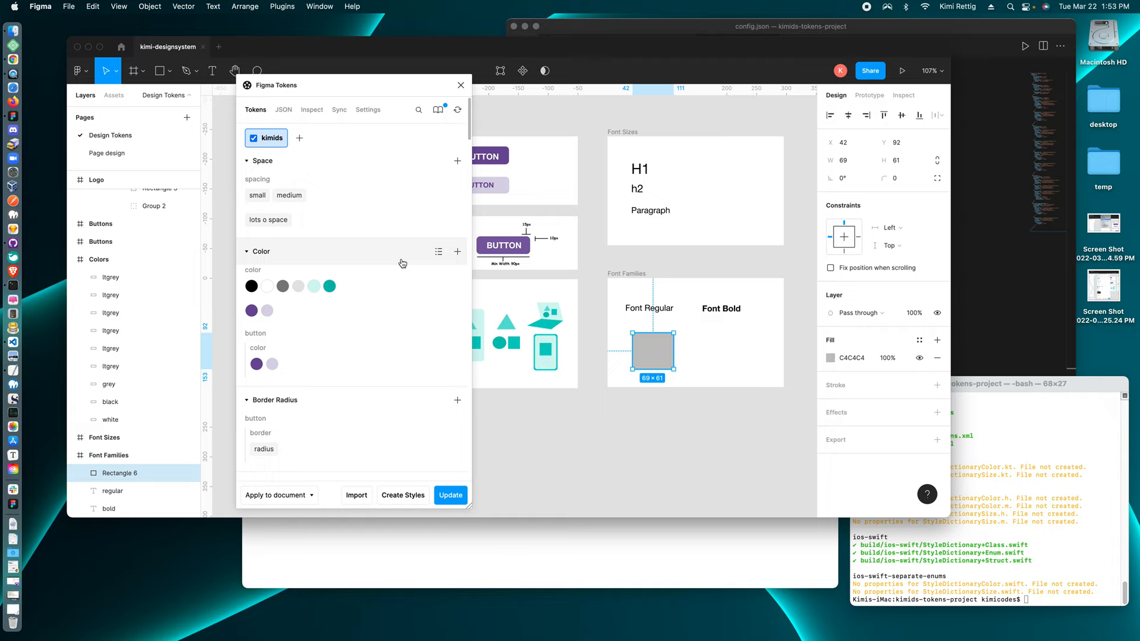
Fill the Font Families rectangle with color/teal and confirm teal #00B3AC in the JSON.
click(328, 285)
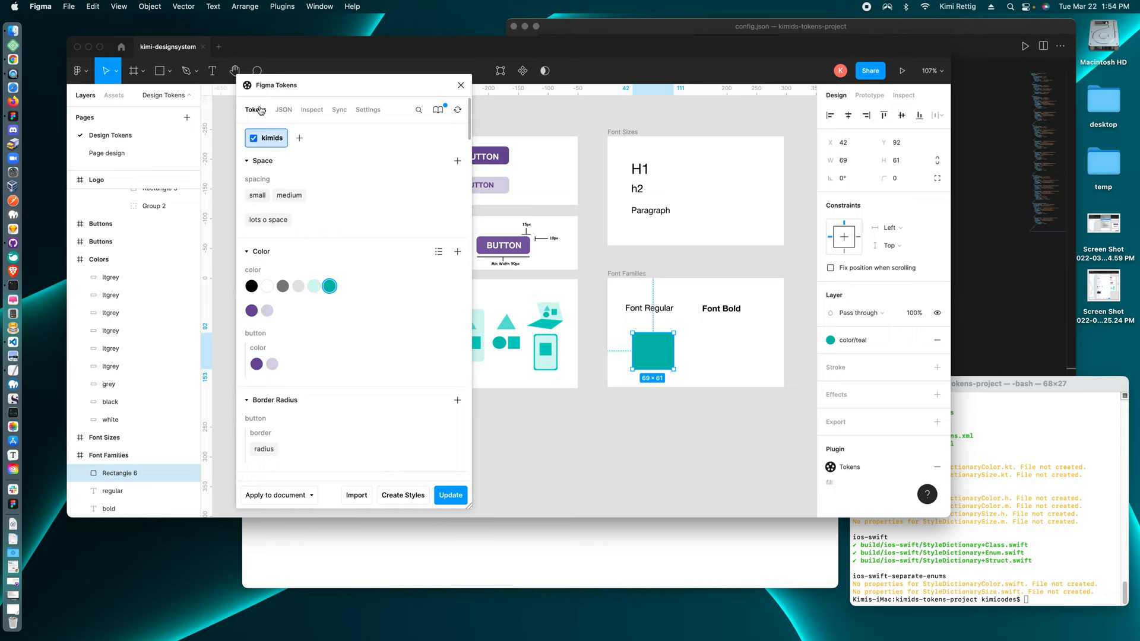
click(284, 110)
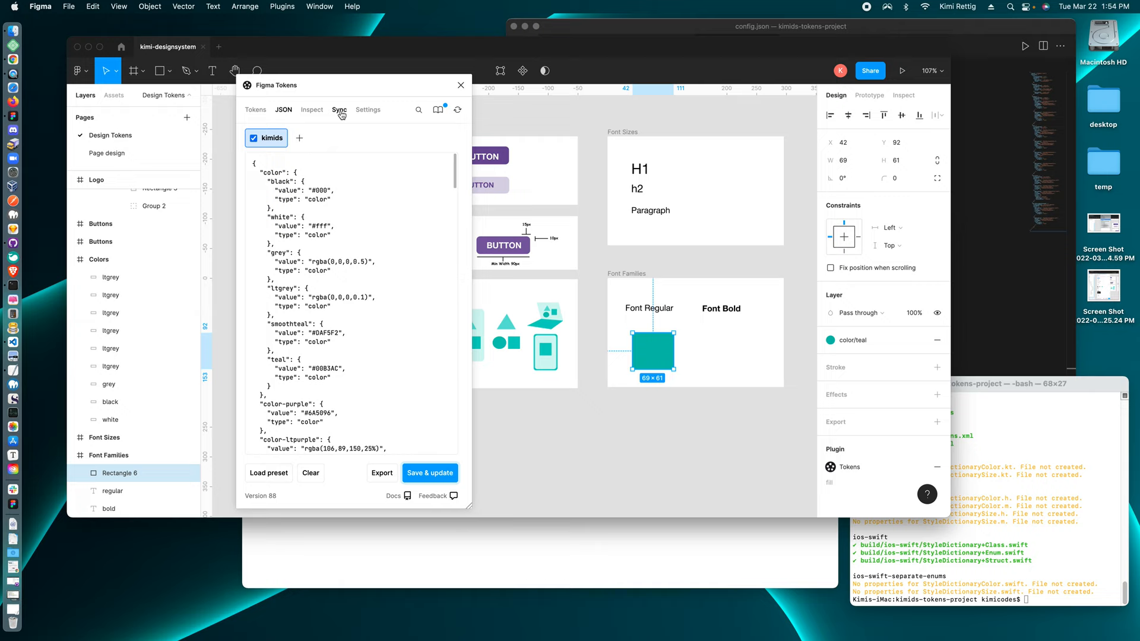
Push the token changes to GitHub's tokens branch with commit message 'adding color teal'.
click(339, 109)
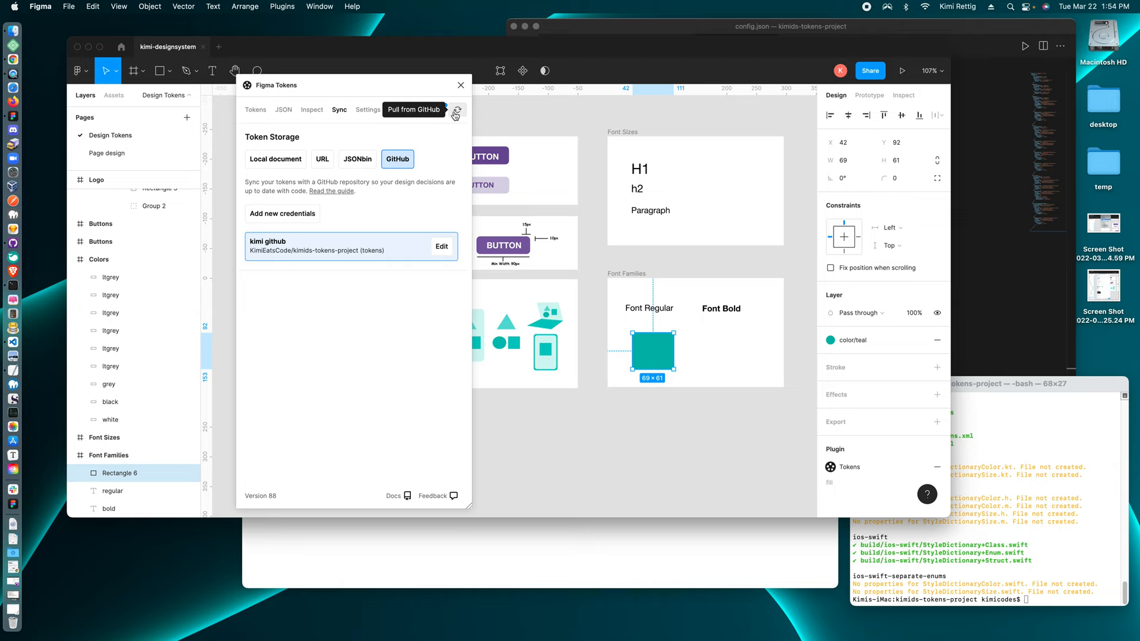
click(457, 111)
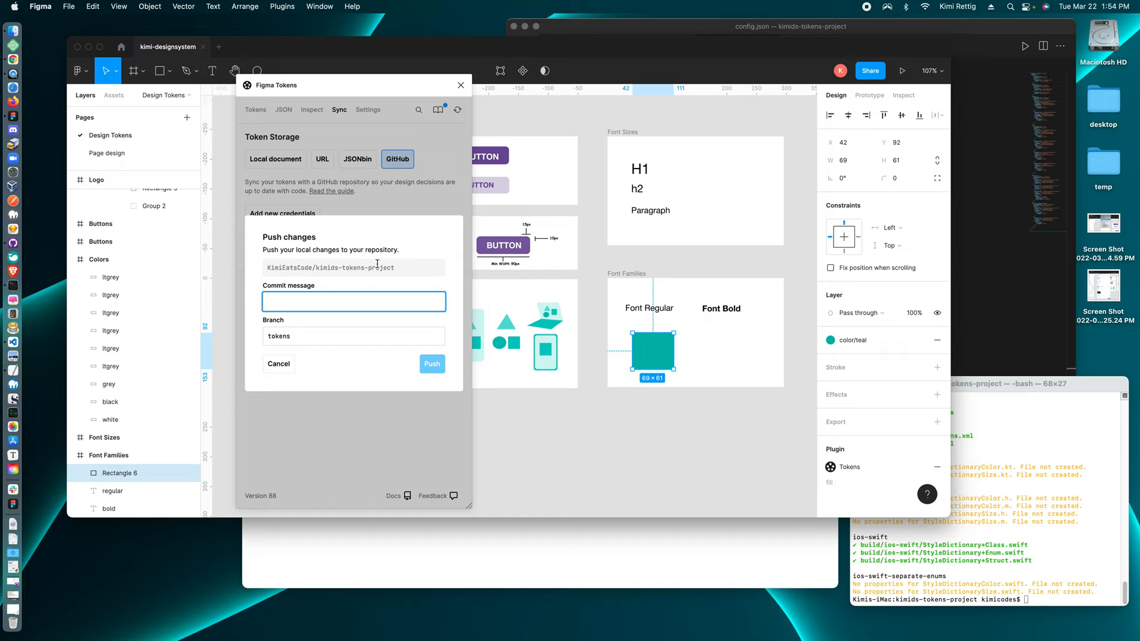
text(adding color teal)
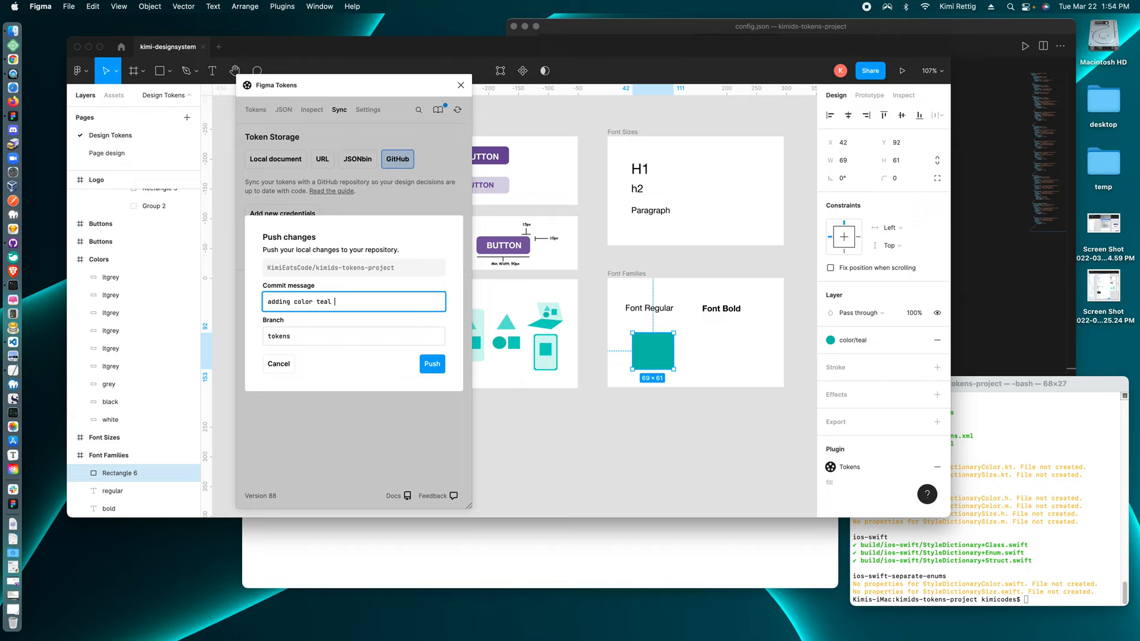
click(431, 363)
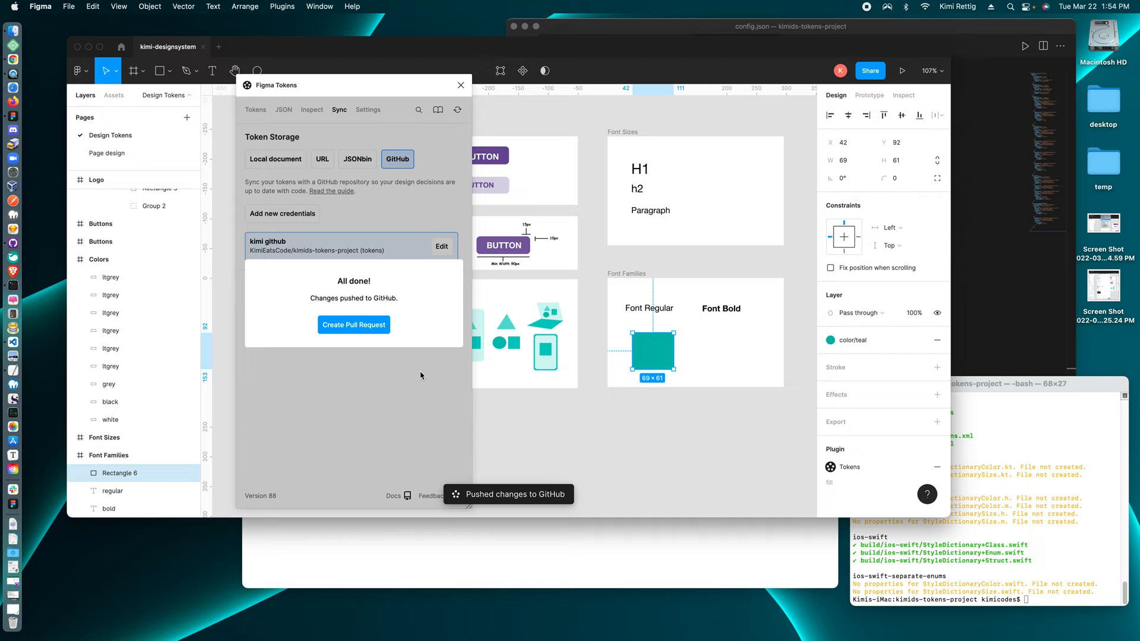
Open the 'adding color teal' pull request, described as a new global color.
click(354, 324)
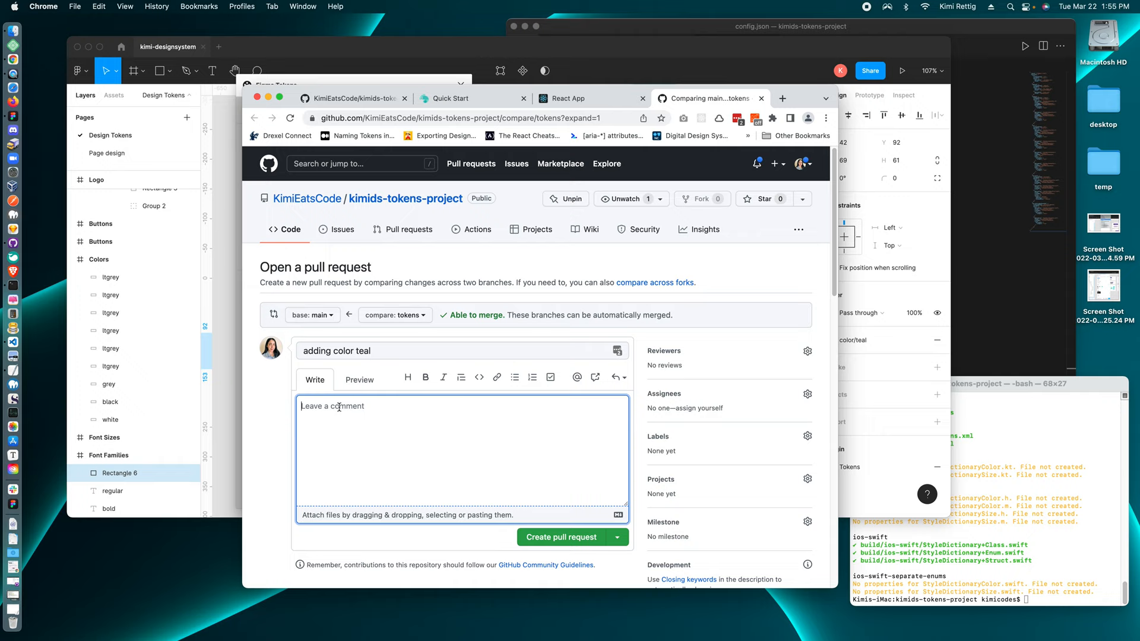
text(what adding color teal)
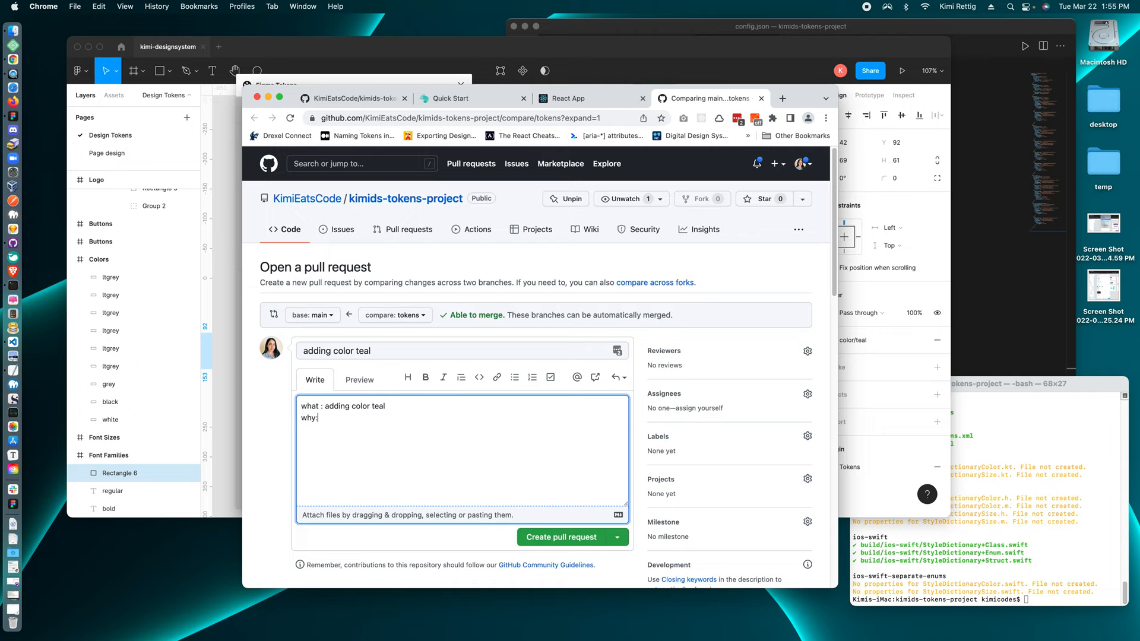
text(this will be a)
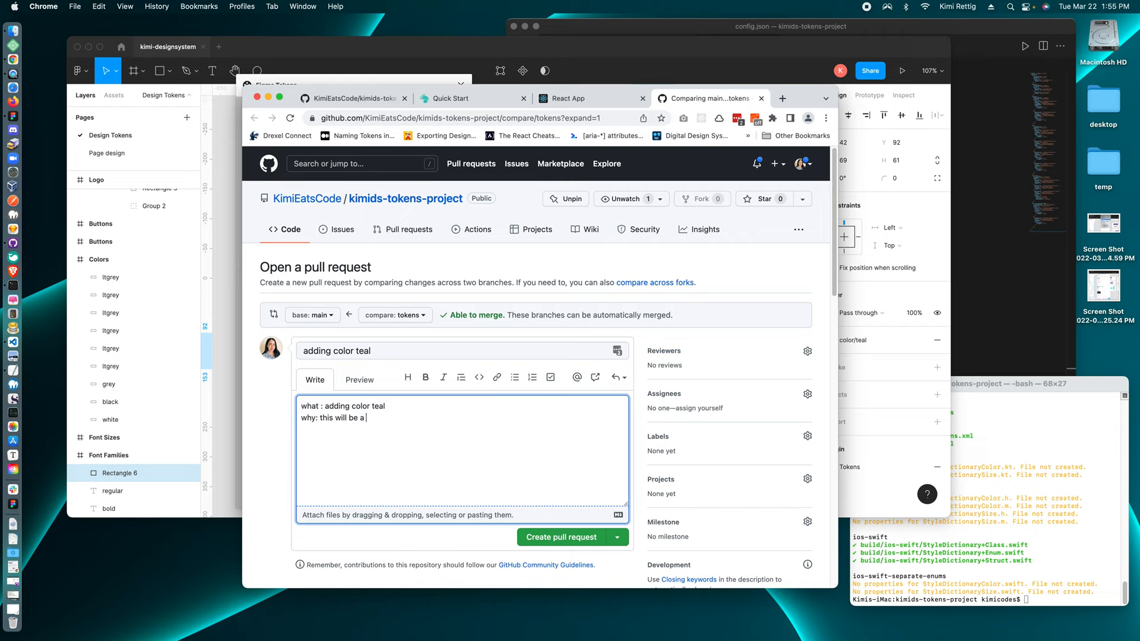
text(new global color)
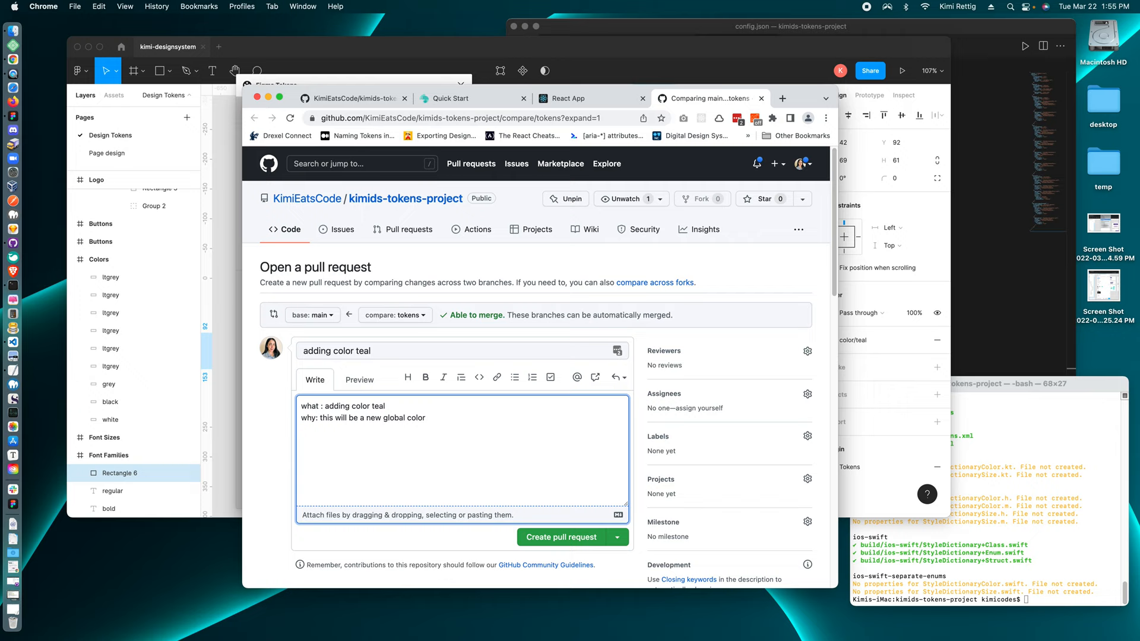
click(560, 537)
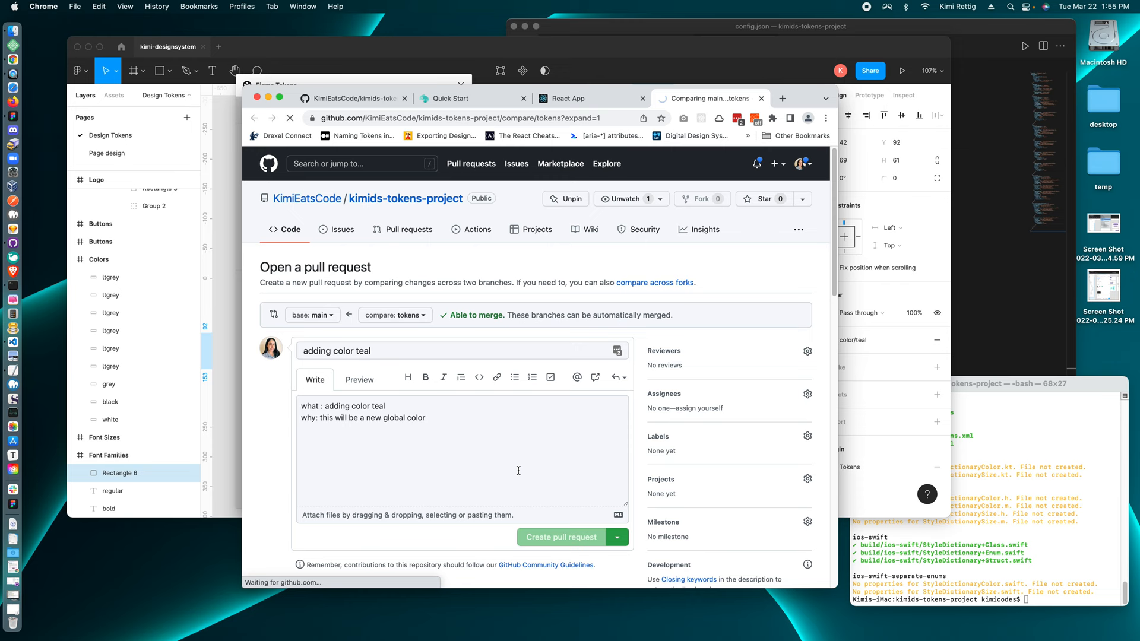
click(560, 537)
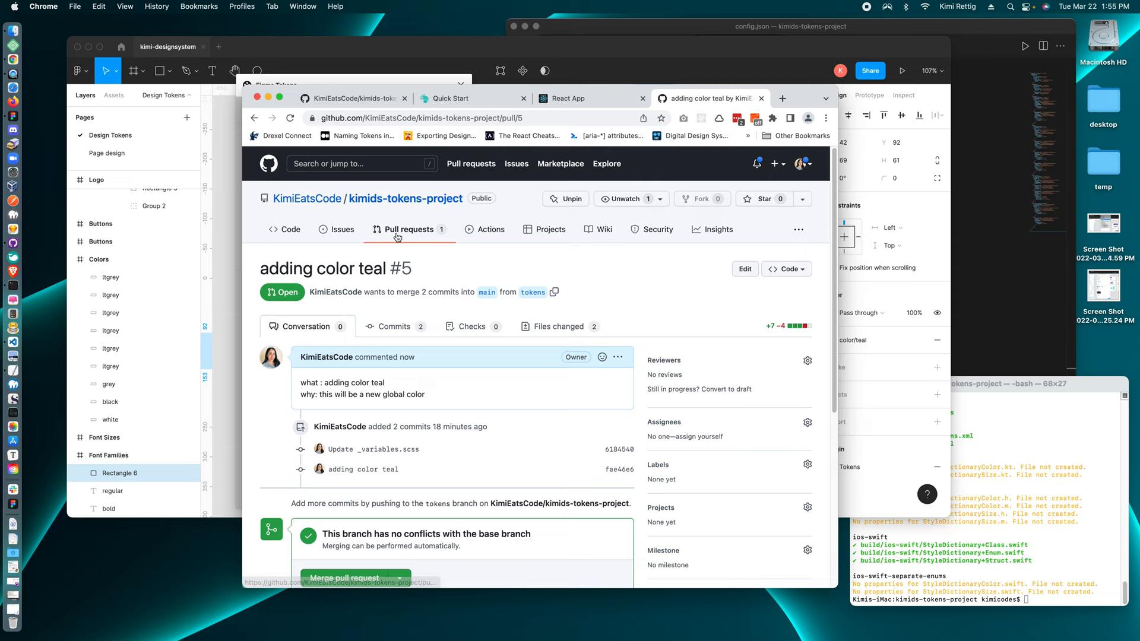
Merge and confirm pull request #5 from tokens into main.
scroll(down, 3)
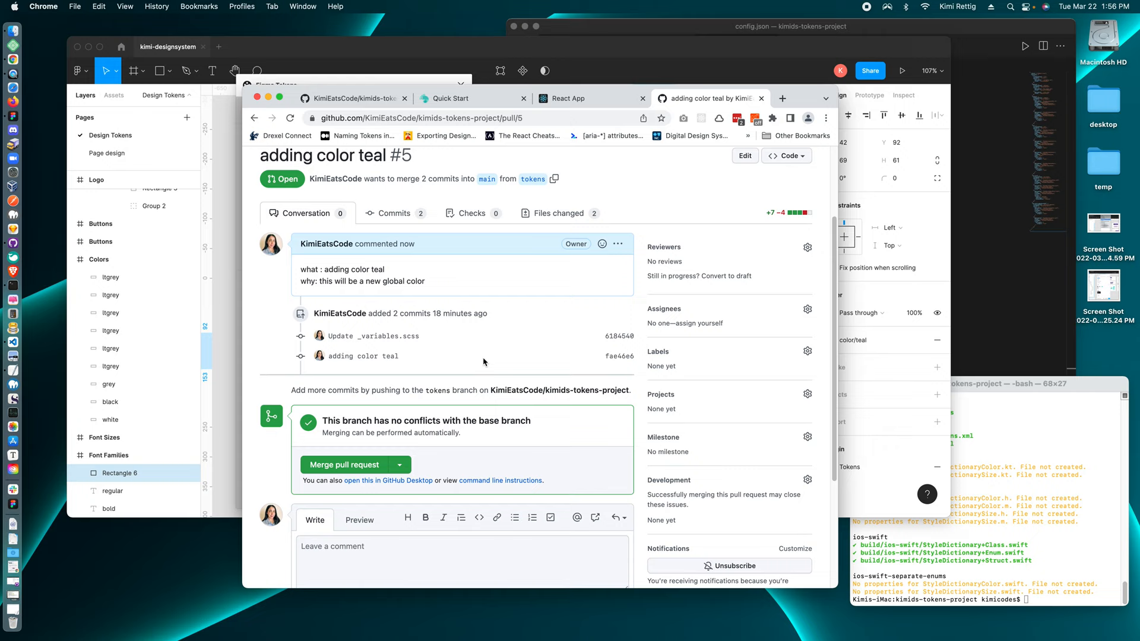
mouse_move(356, 469)
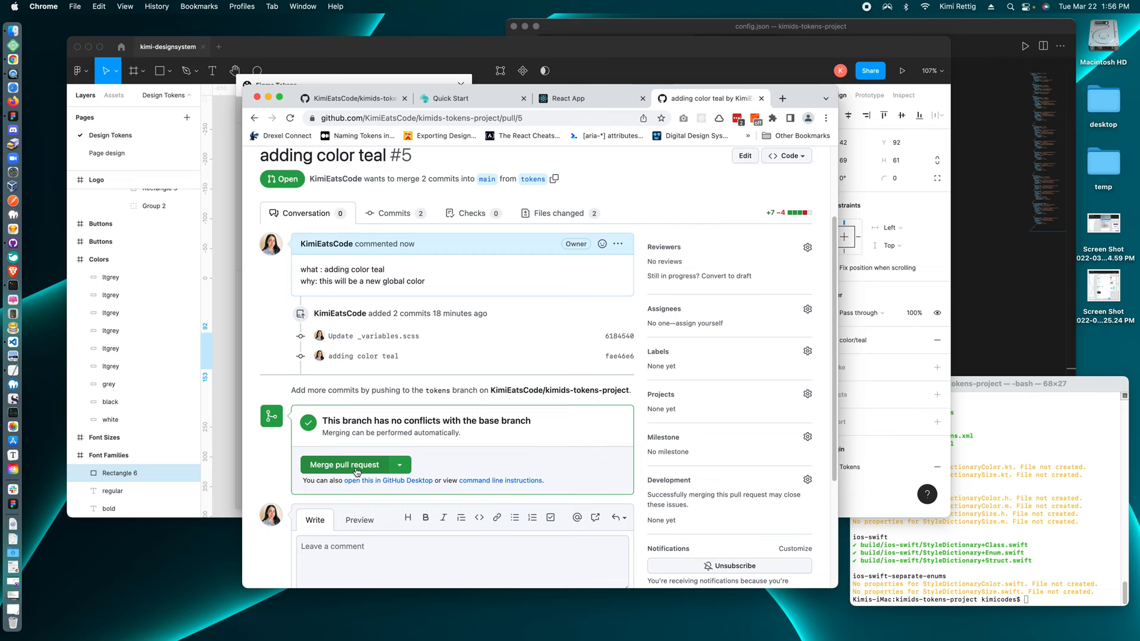
click(345, 464)
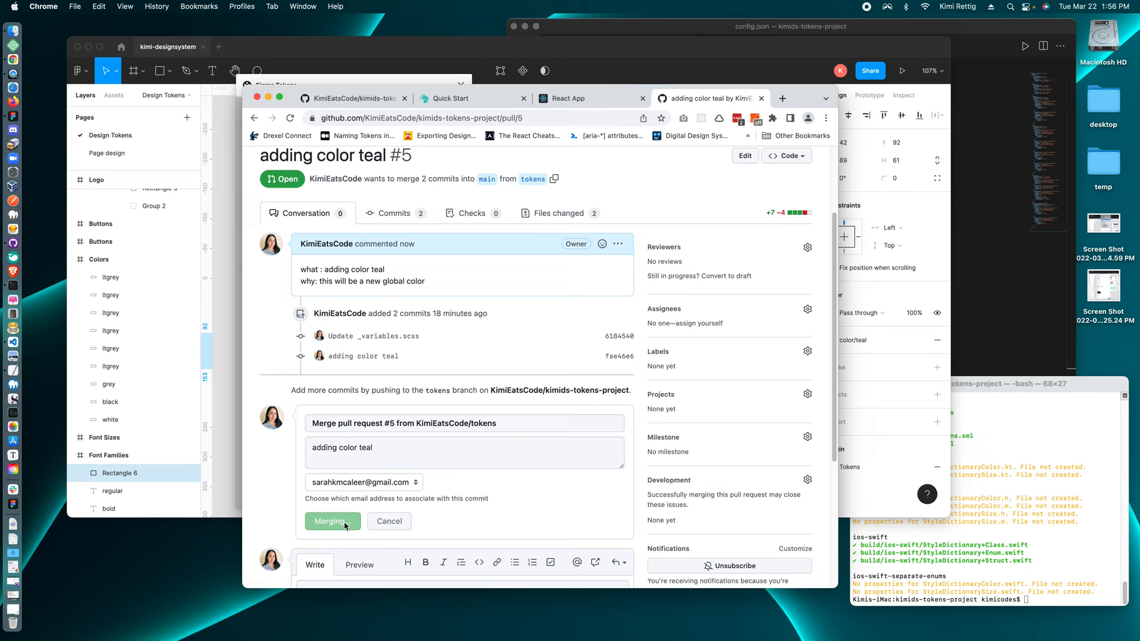
click(332, 521)
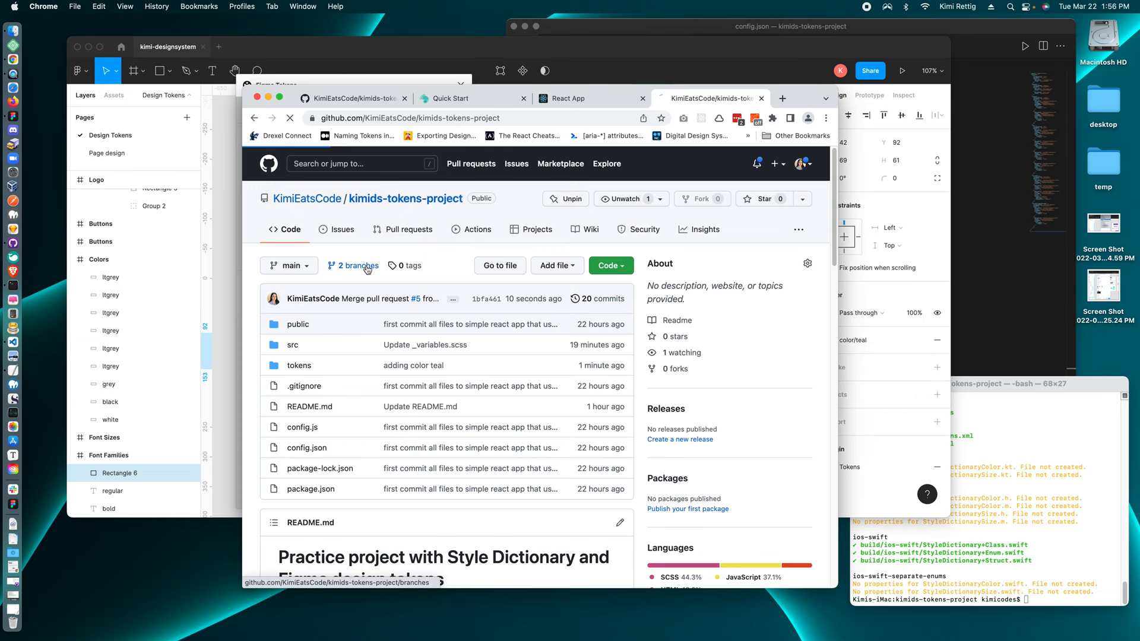
Open the kimids-tokens-project repository's '2 branches' list.
click(357, 266)
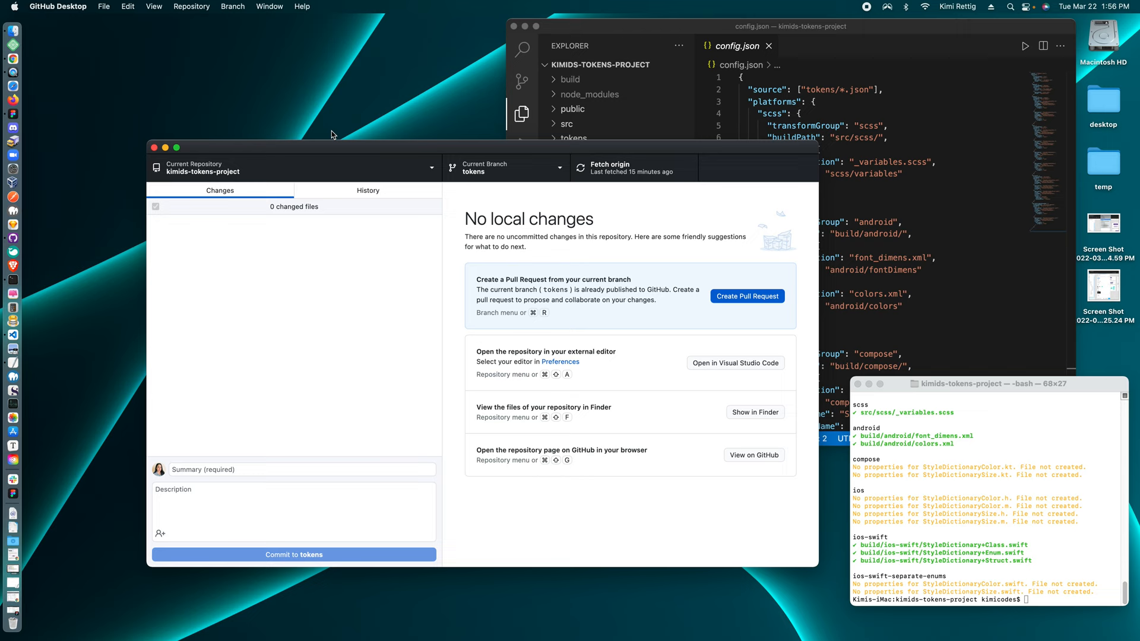
Fetch origin, check out main, and inspect the 'adding color teal' commit's tokens.json diff.
click(58, 6)
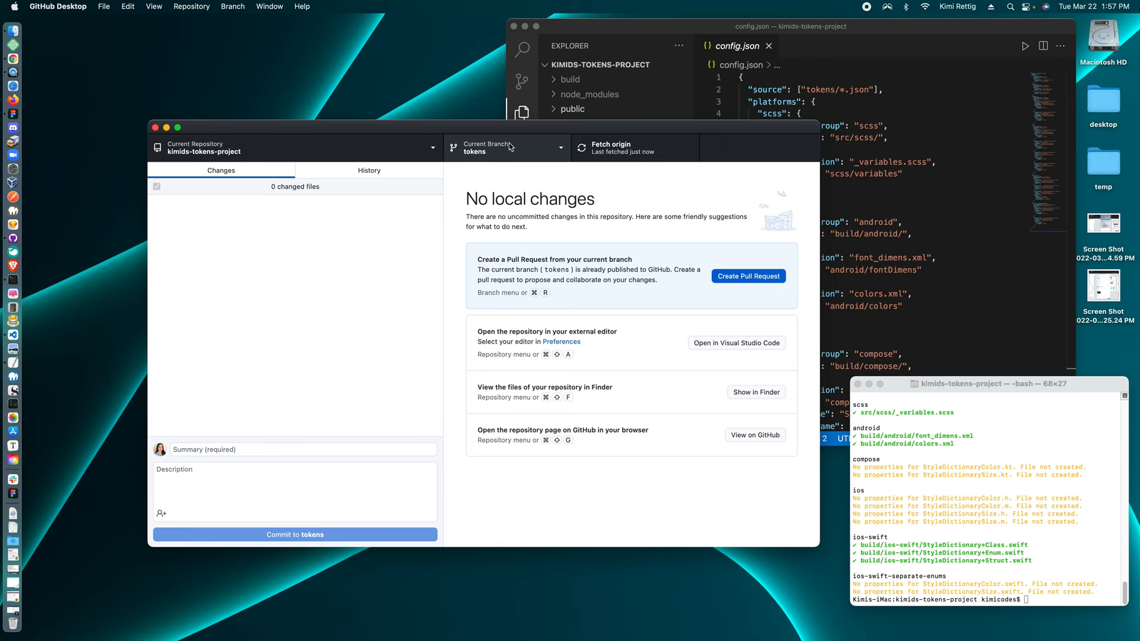
click(506, 148)
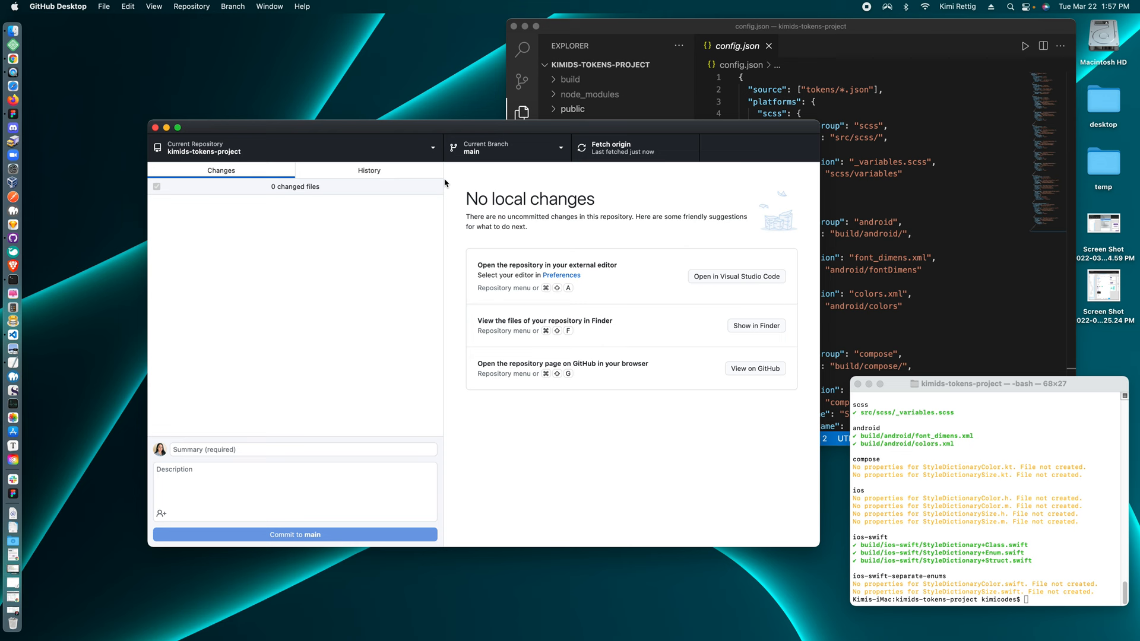
click(369, 171)
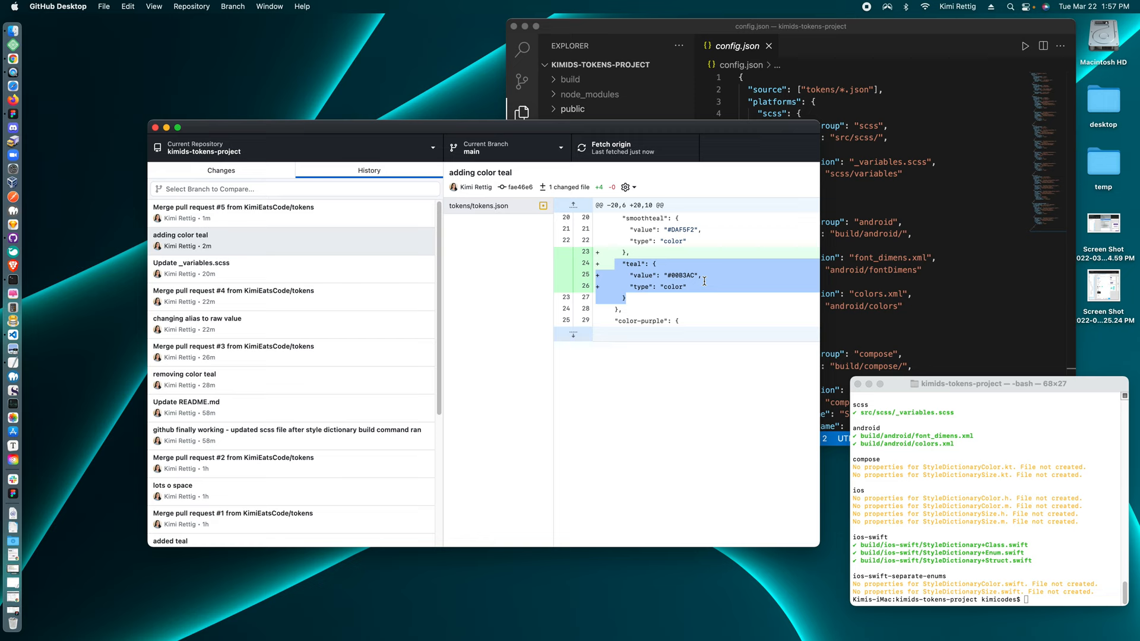
click(232, 211)
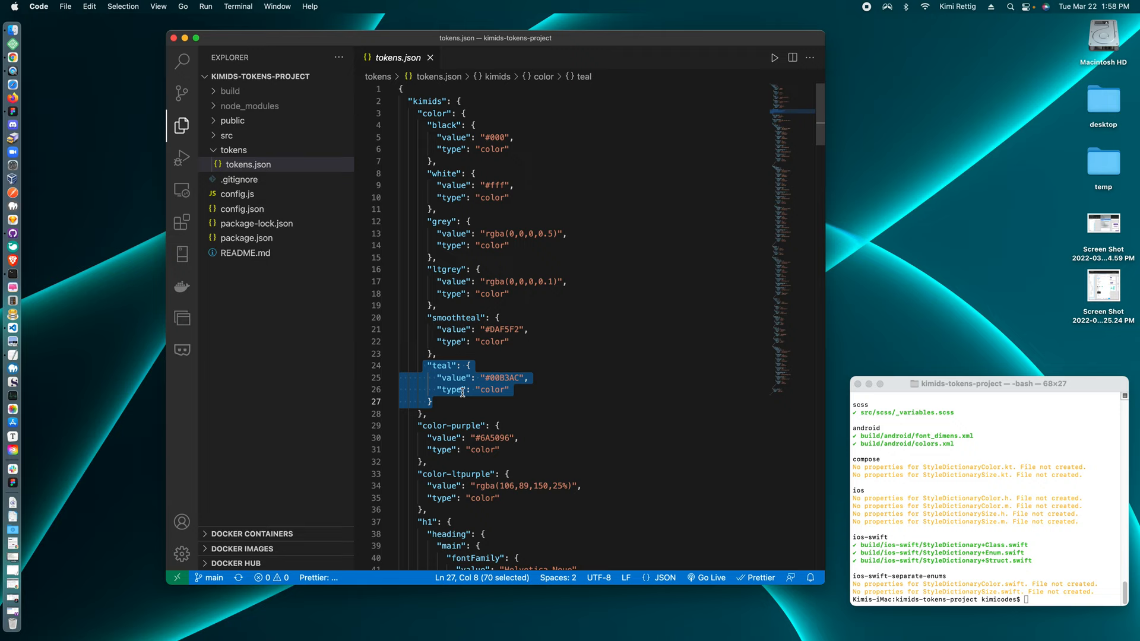
mouse_move(471, 294)
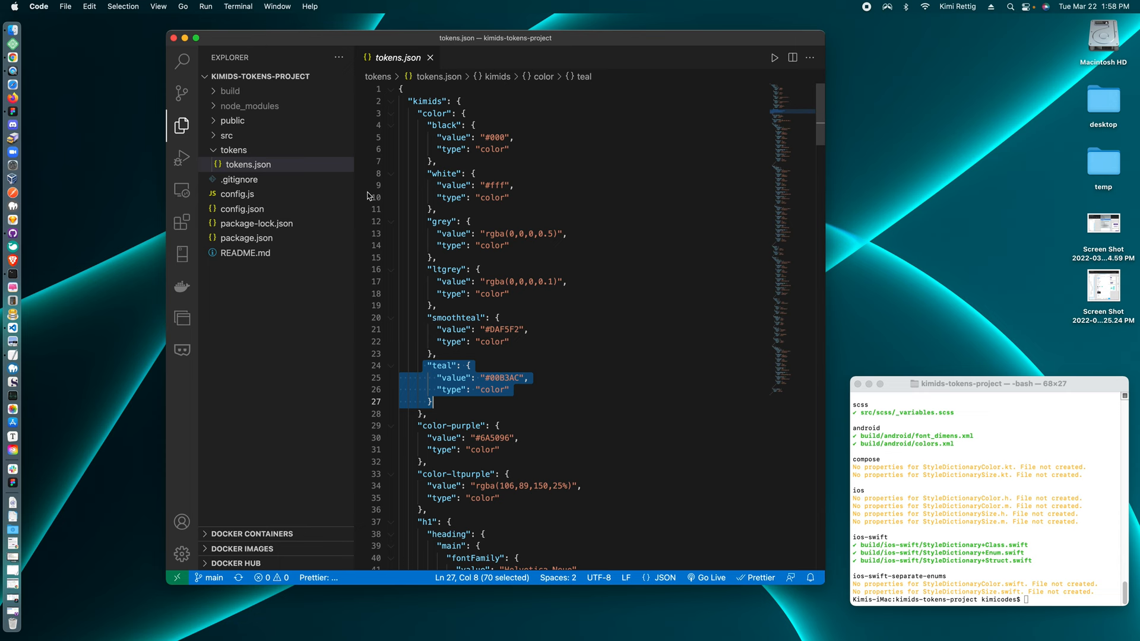
Expand src > scss and open _variables.scss to look for a teal variable.
click(262, 178)
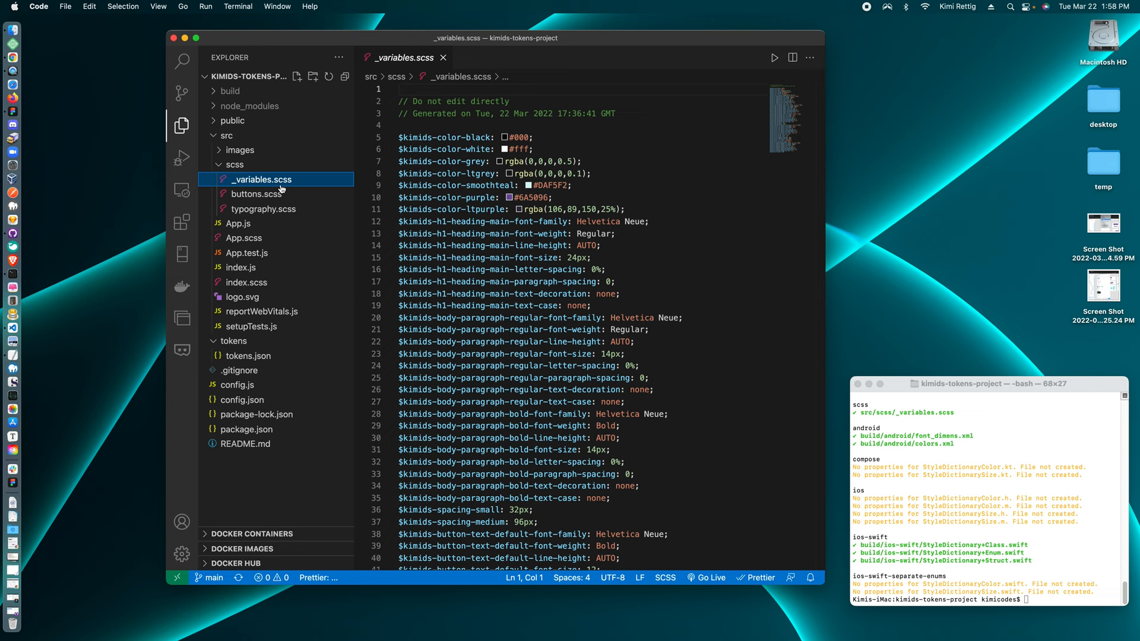
scroll(down, 3)
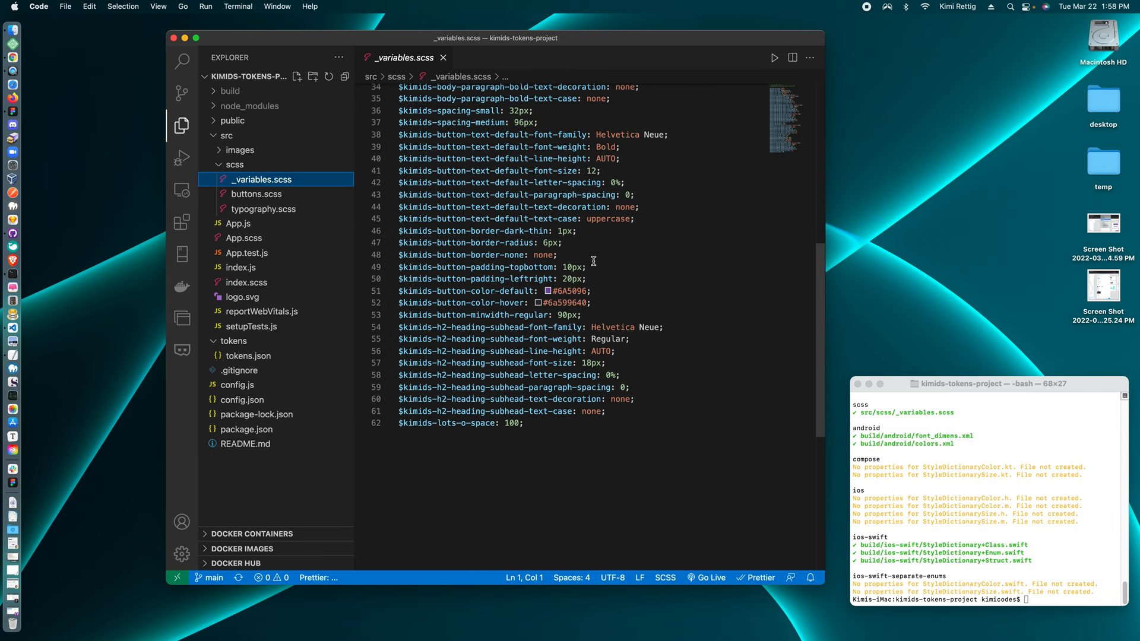
click(248, 356)
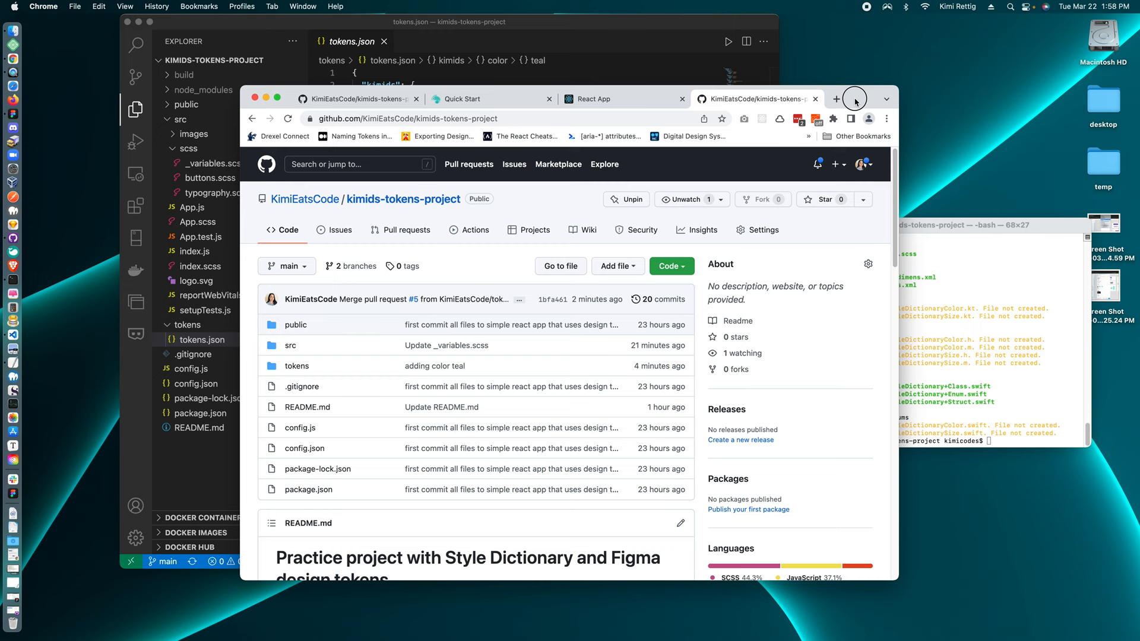
Switch to the Style Dictionary Quick Start page and scroll to its installation commands.
click(466, 98)
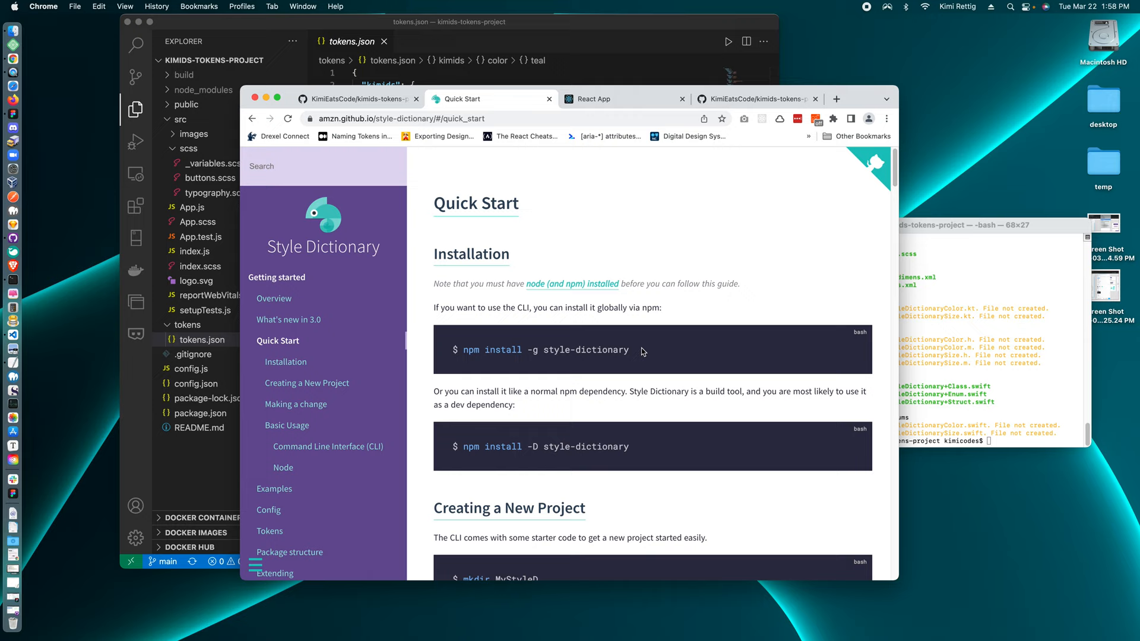
scroll(down, 3)
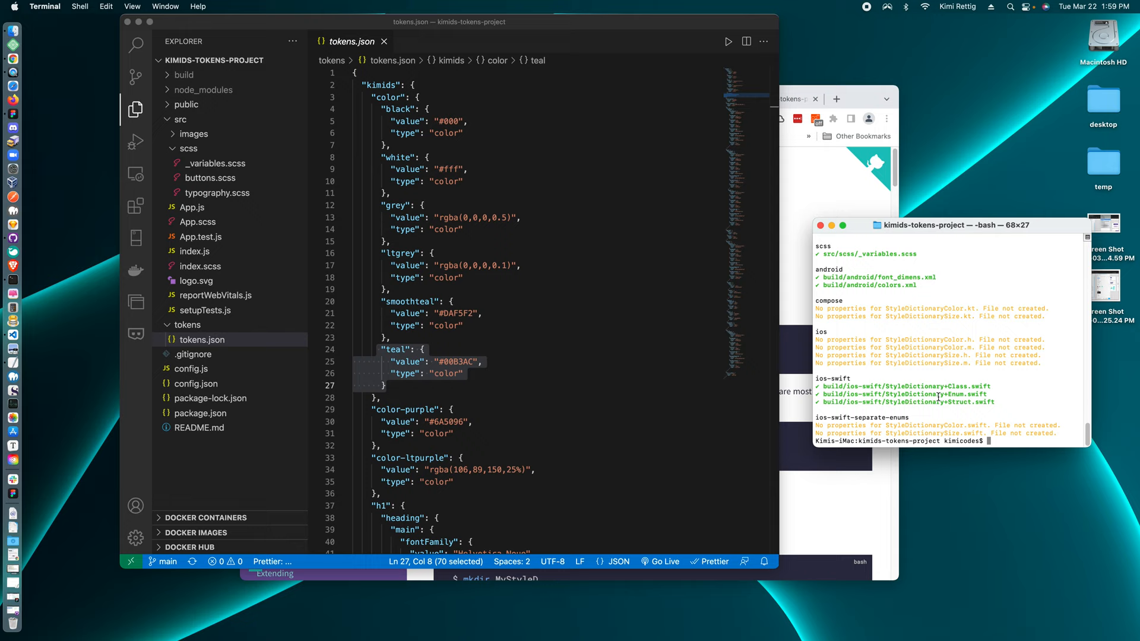
Run 'style-dictionary build' in Terminal to regenerate _variables.scss, then open App.js in VS Code.
text(style-dictionary build)
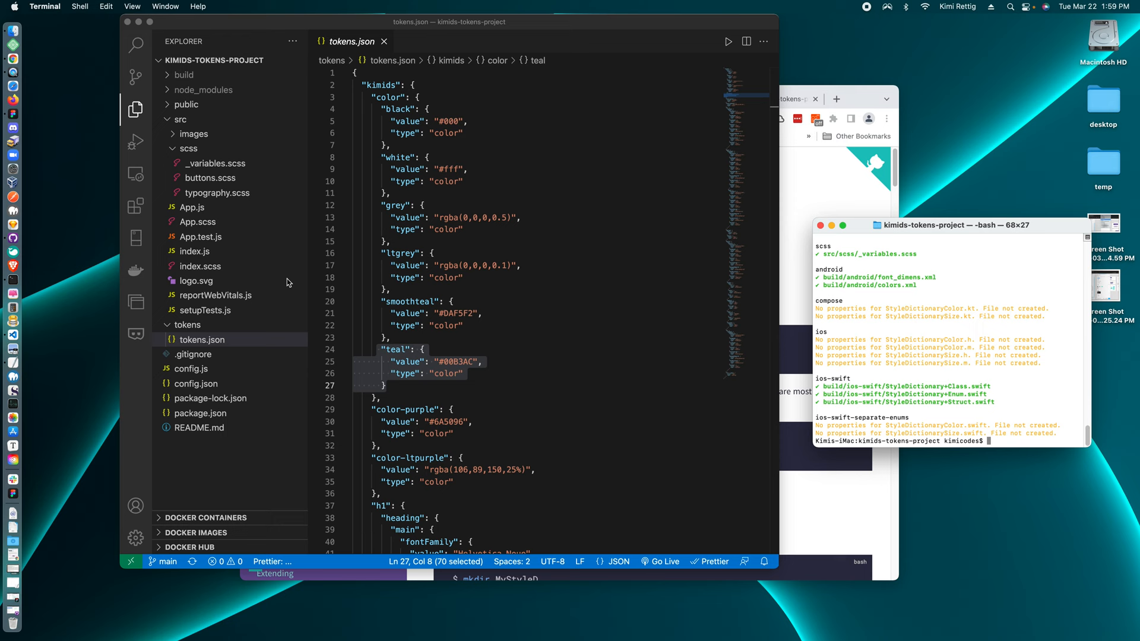
click(215, 163)
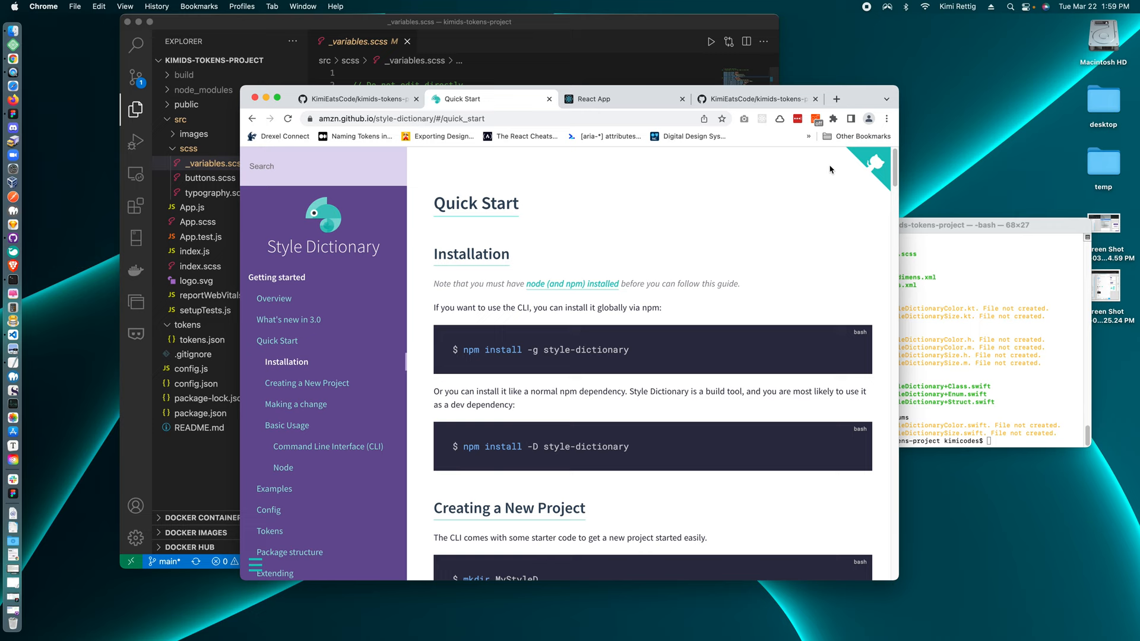
click(622, 100)
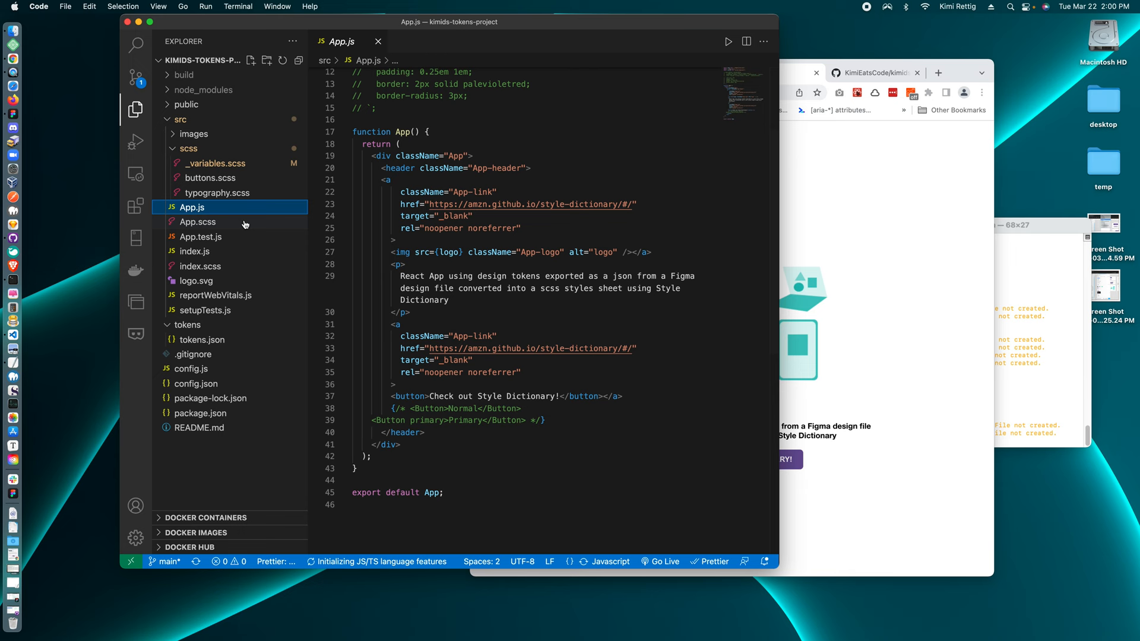
Open App.js and select the button's background colour variable for replacement with $kimids-color-teal.
click(210, 178)
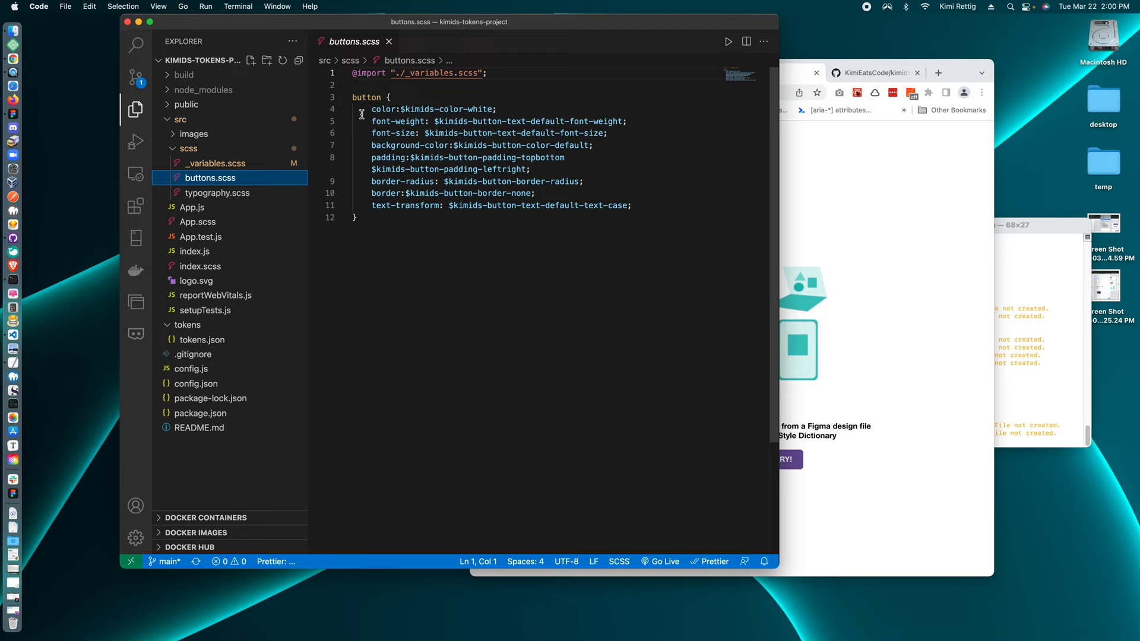
double_click(524, 145)
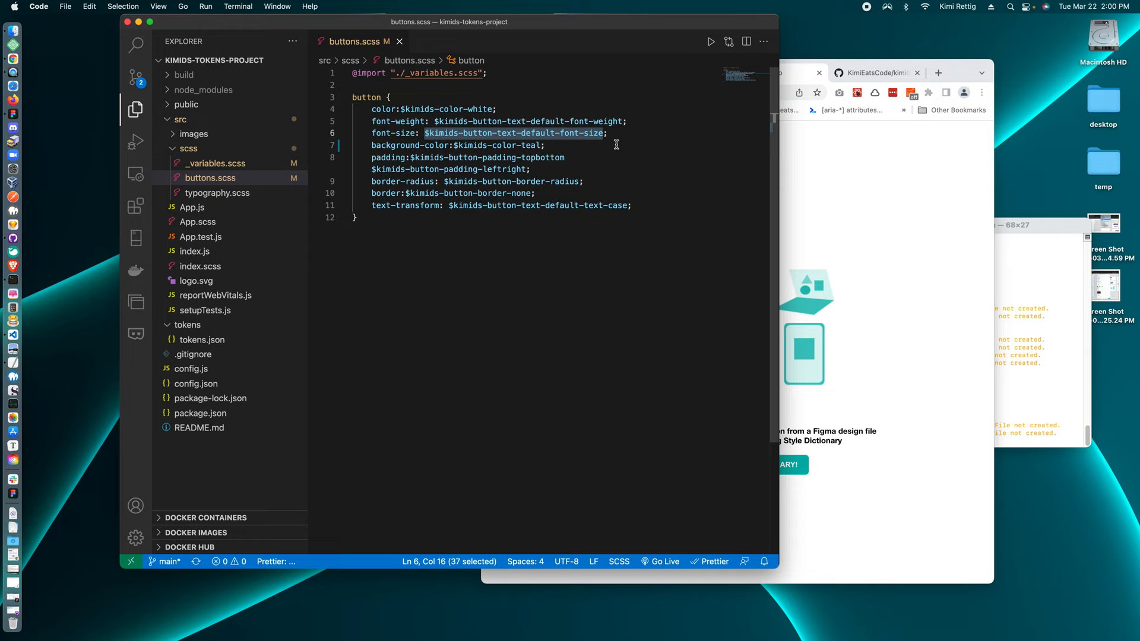
mouse_move(13, 127)
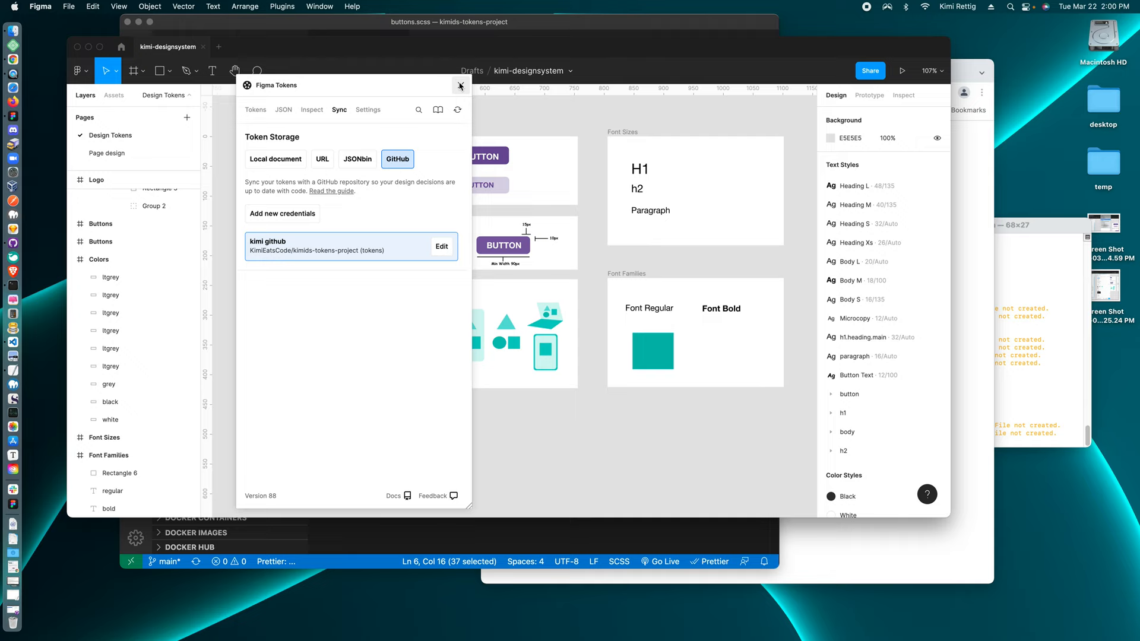
Rename the teal colour token to color.red in Figma Tokens and save it.
click(255, 110)
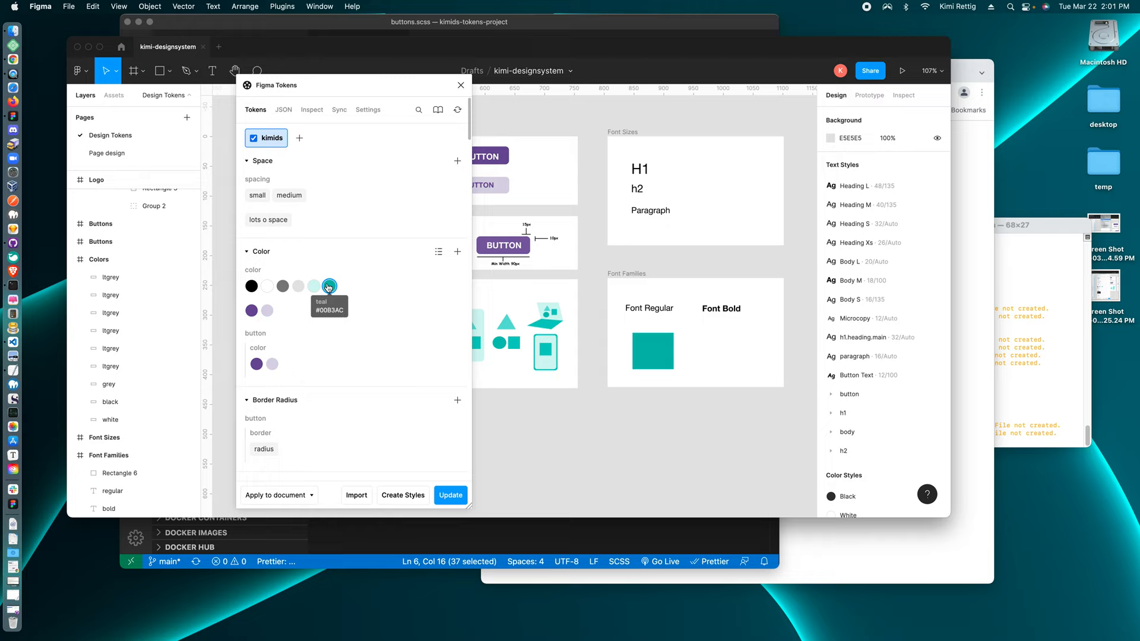
click(329, 286)
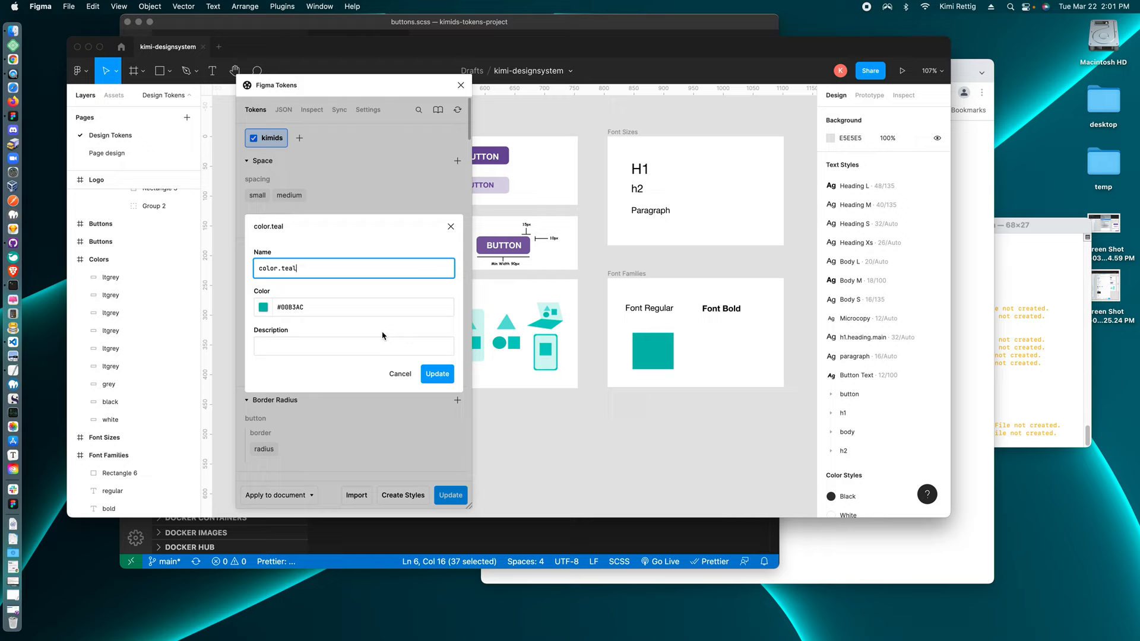
key(BackSpace)
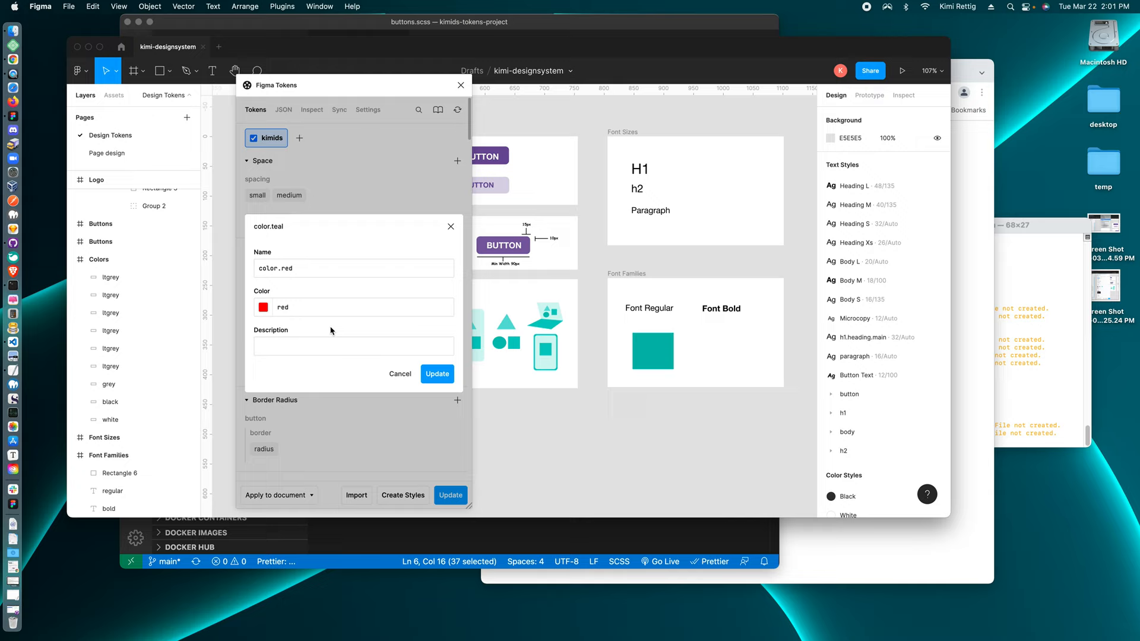
click(437, 374)
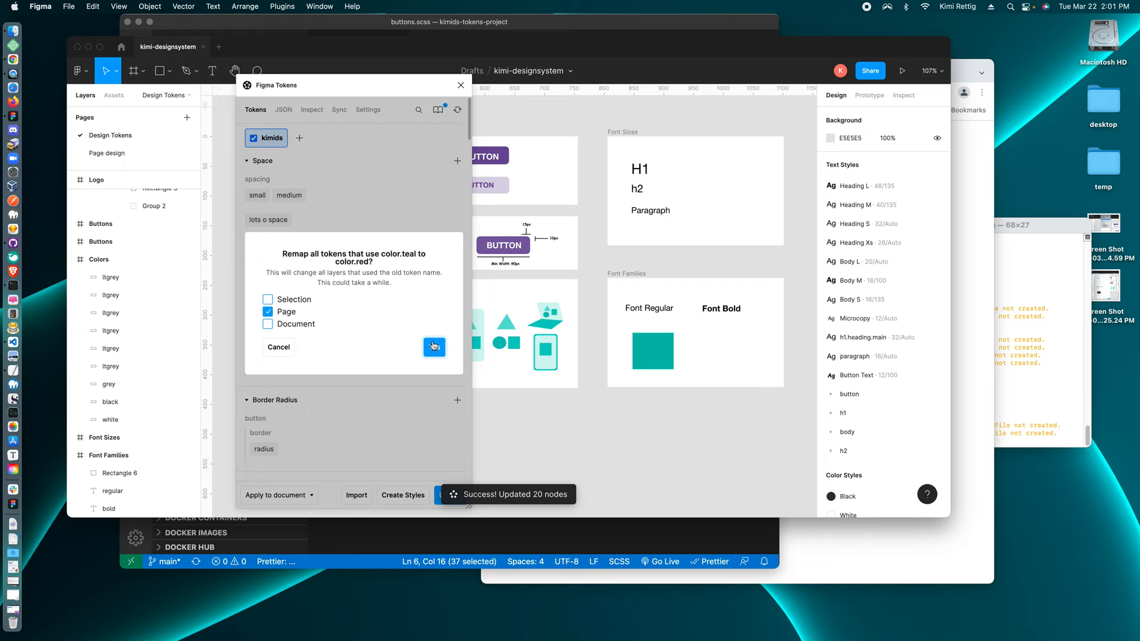
Remap document layers from color.teal to color.red and select the now-red rectangle.
click(434, 346)
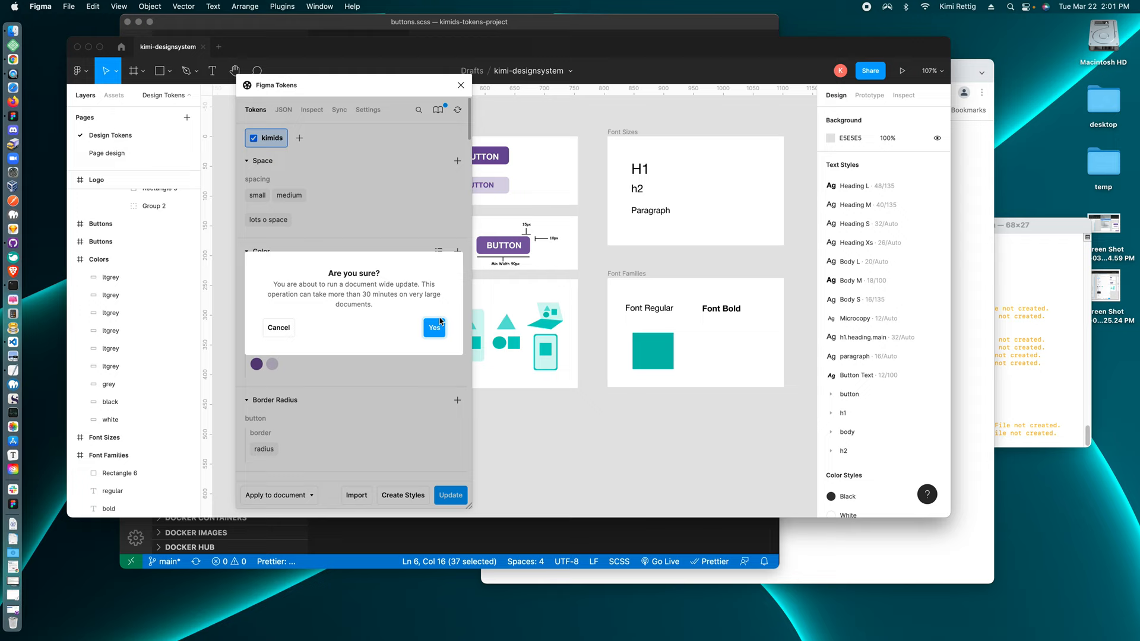
click(433, 327)
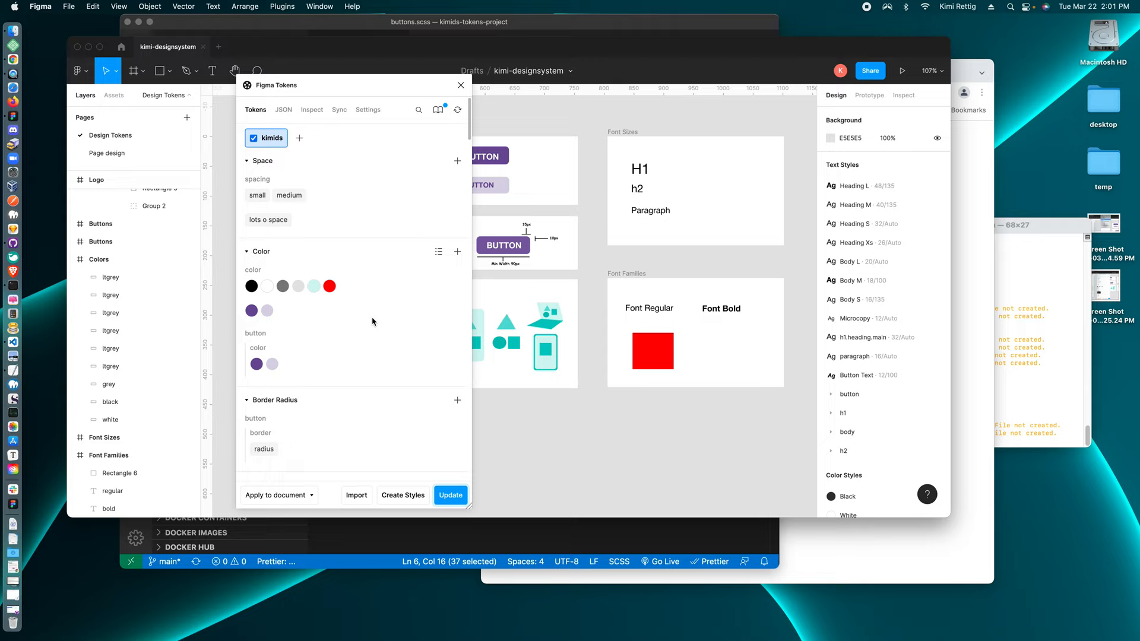
click(652, 352)
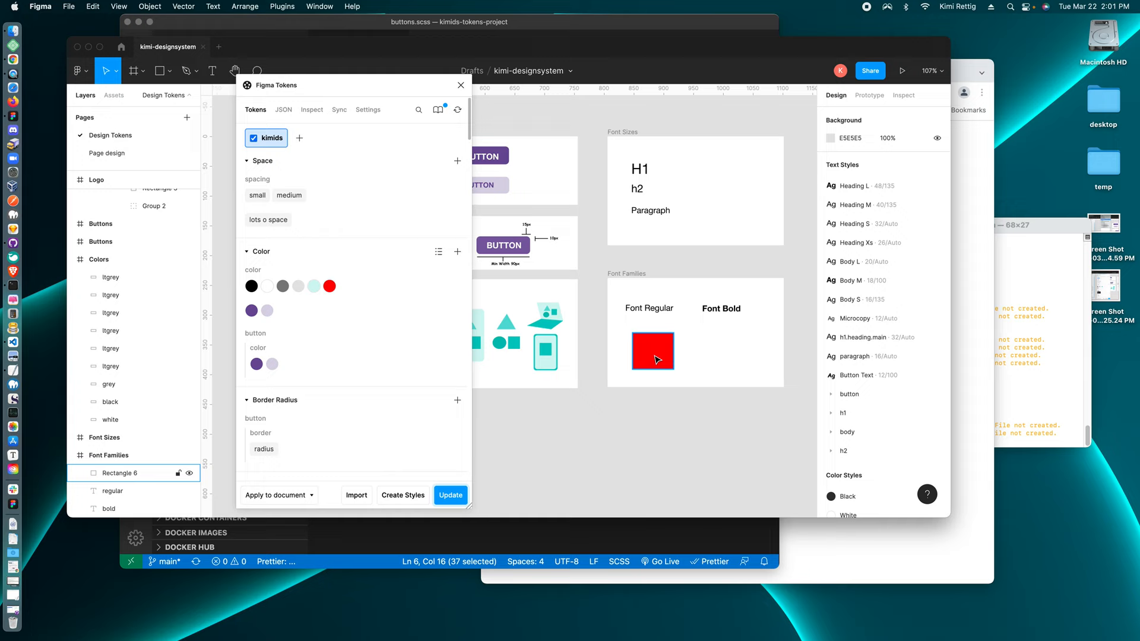
click(652, 352)
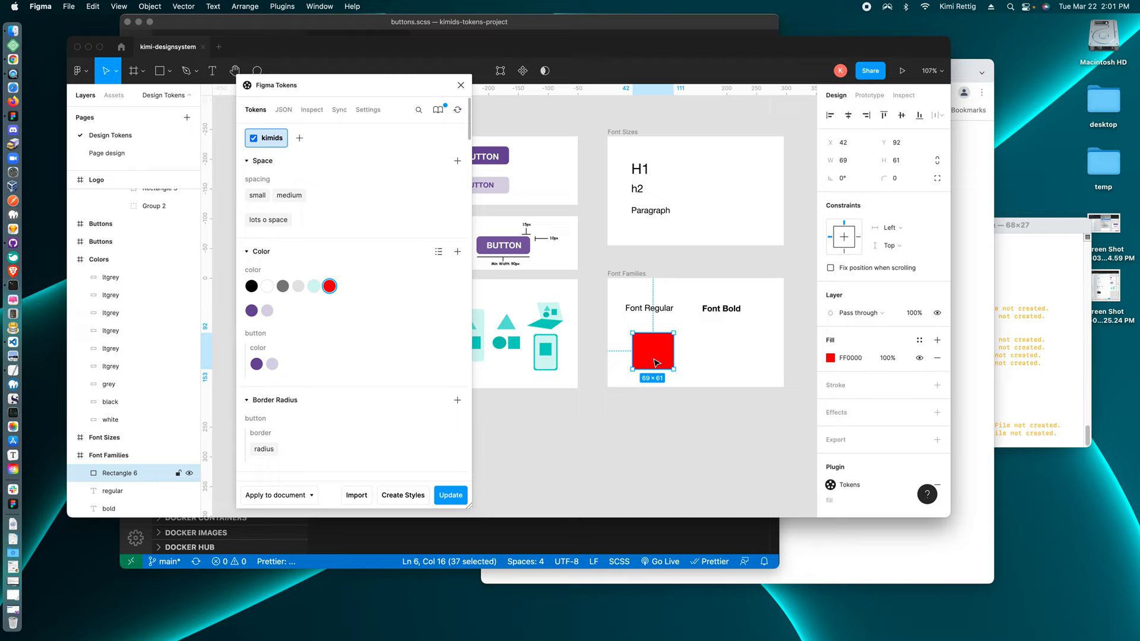
click(276, 495)
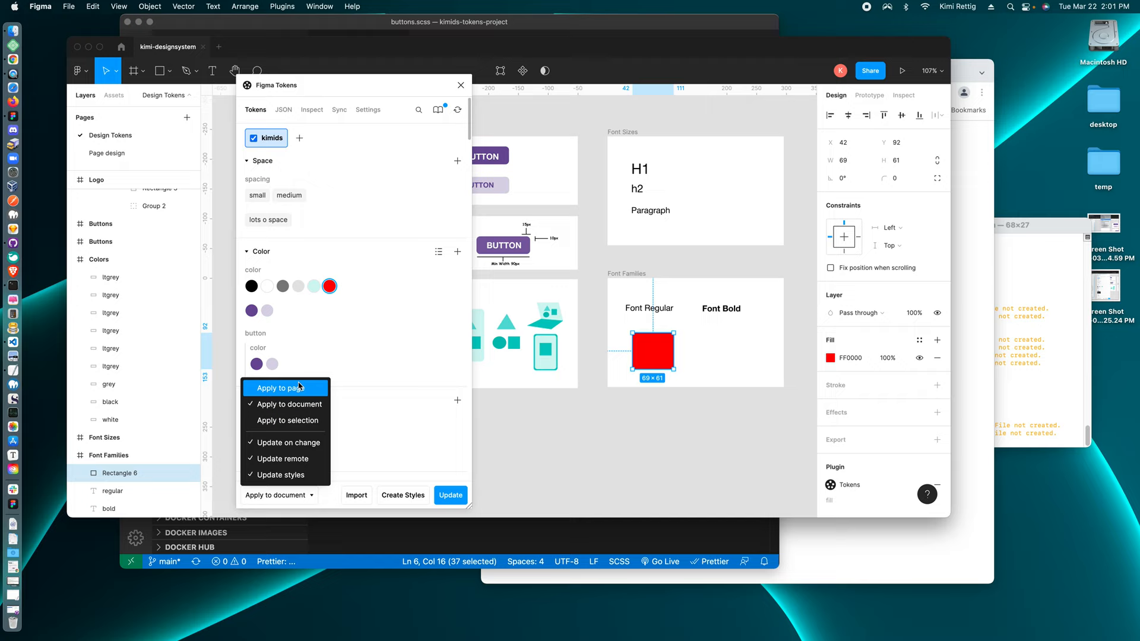
mouse_move(440, 110)
text(changing color teal to colr)
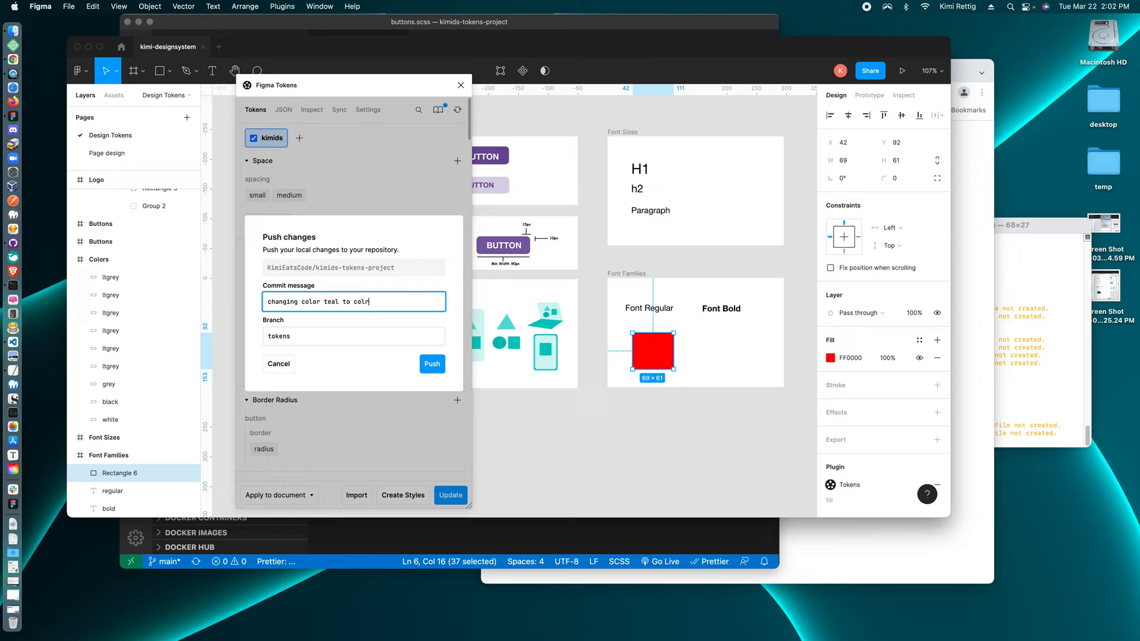
Push the token changes to GitHub with message 'changing color teal to color red'.
click(431, 363)
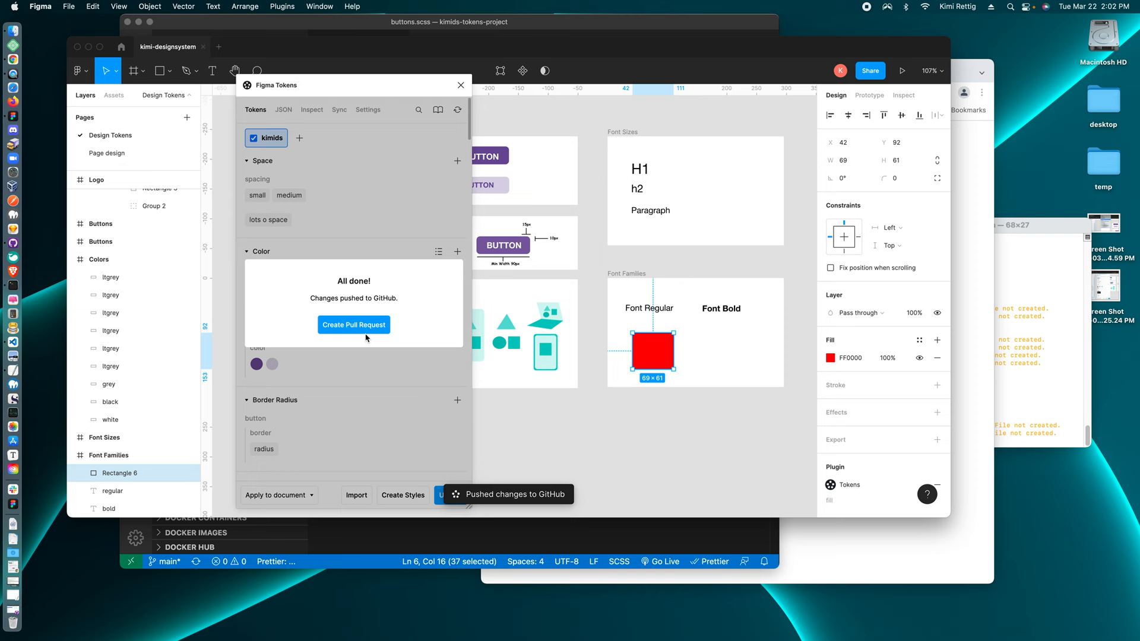
text(changing color teal to color red)
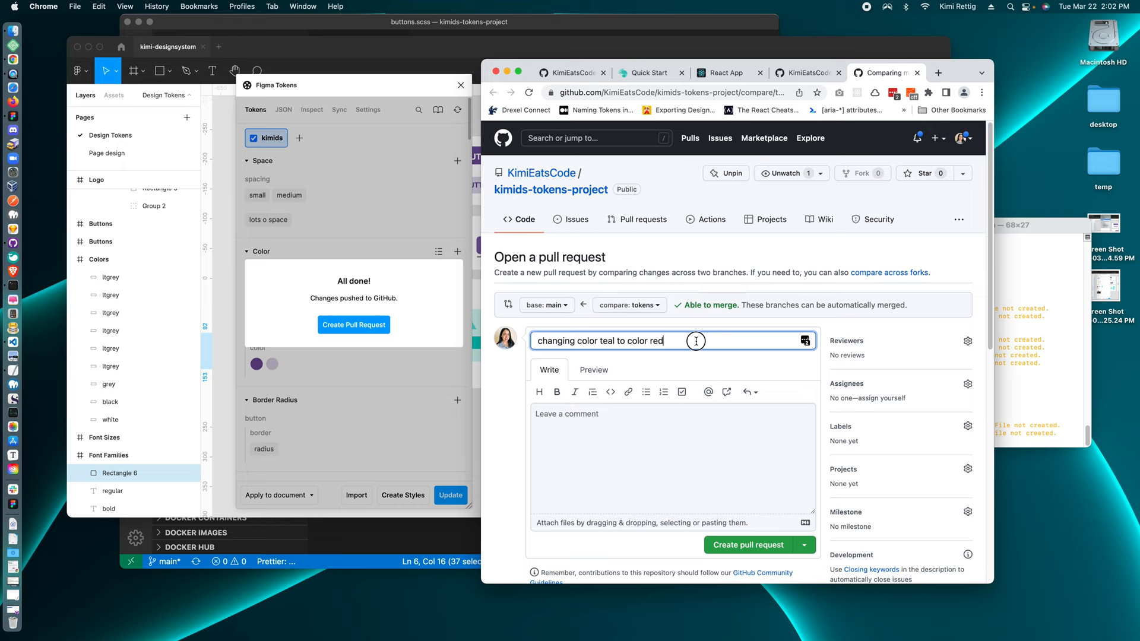
Create pull request #6 for the red token change and merge it into main.
click(747, 545)
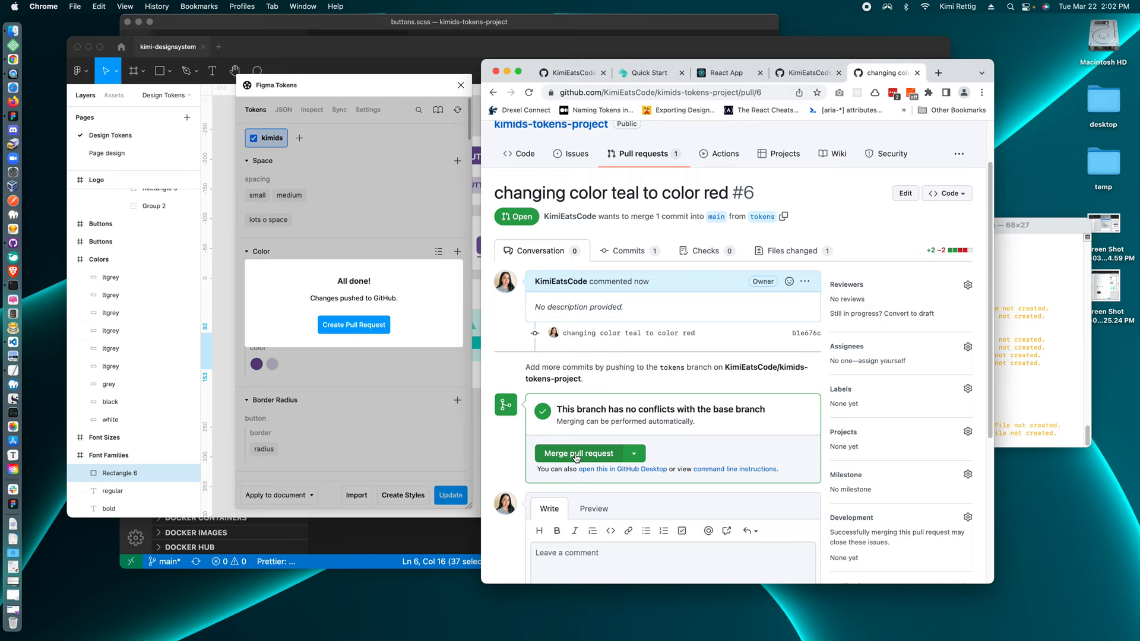
click(579, 453)
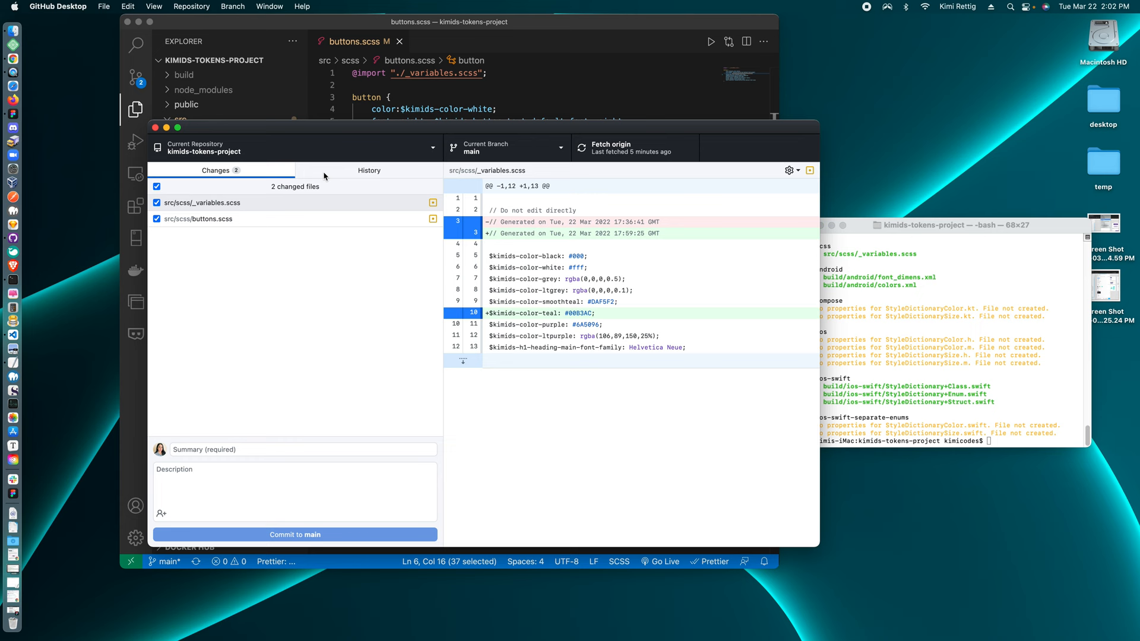
Fetch origin in History and inspect the 'changing color teal to color red' commit.
click(368, 170)
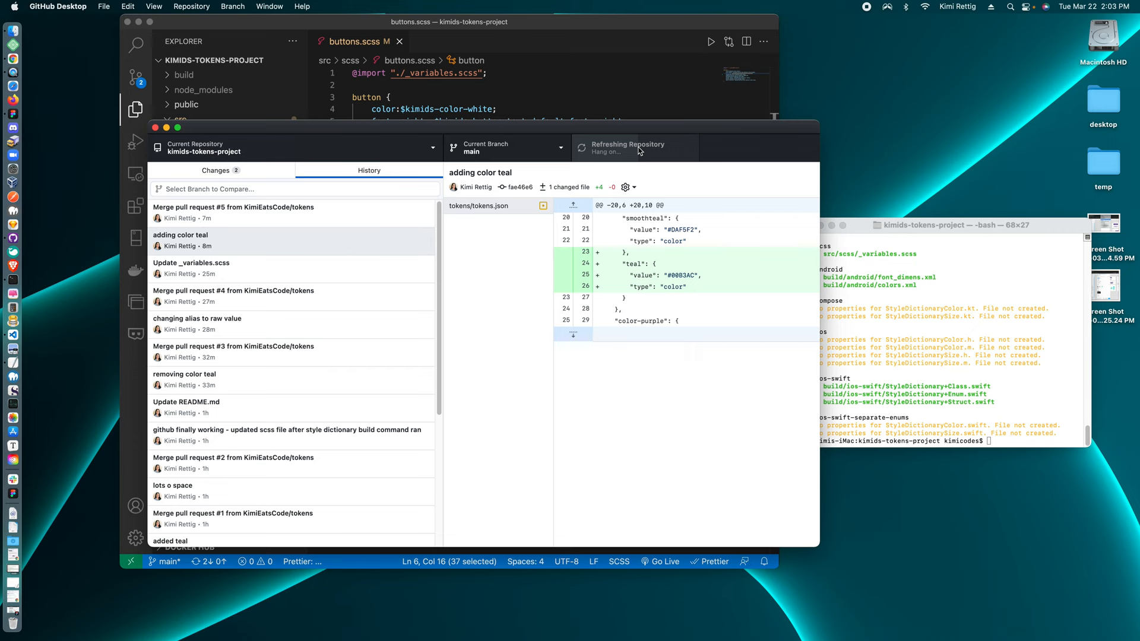
click(204, 240)
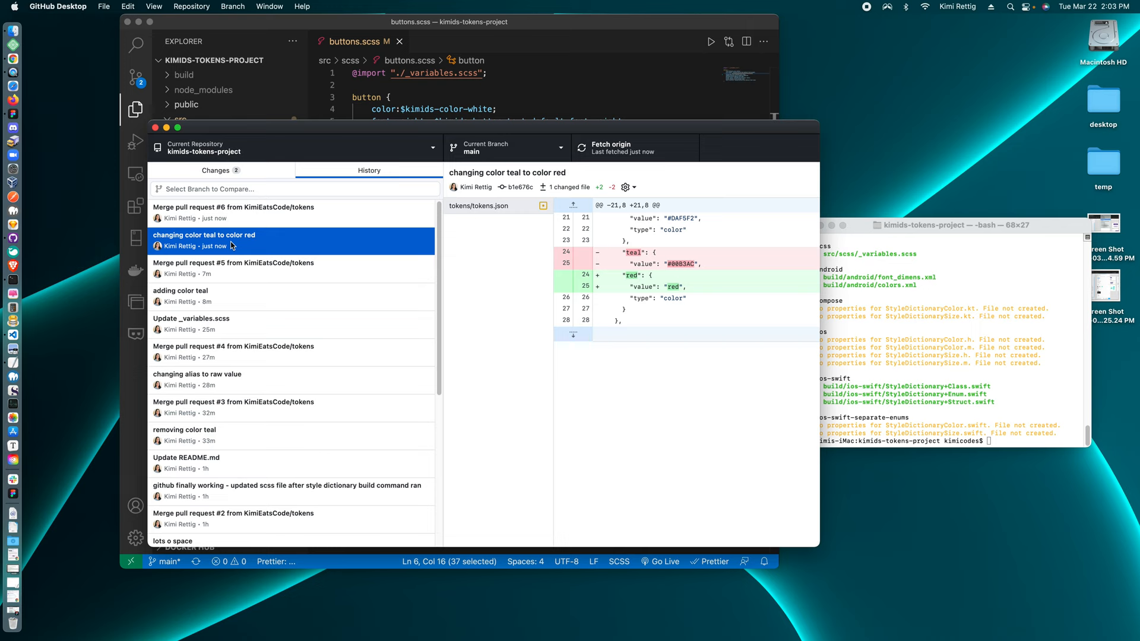
click(233, 212)
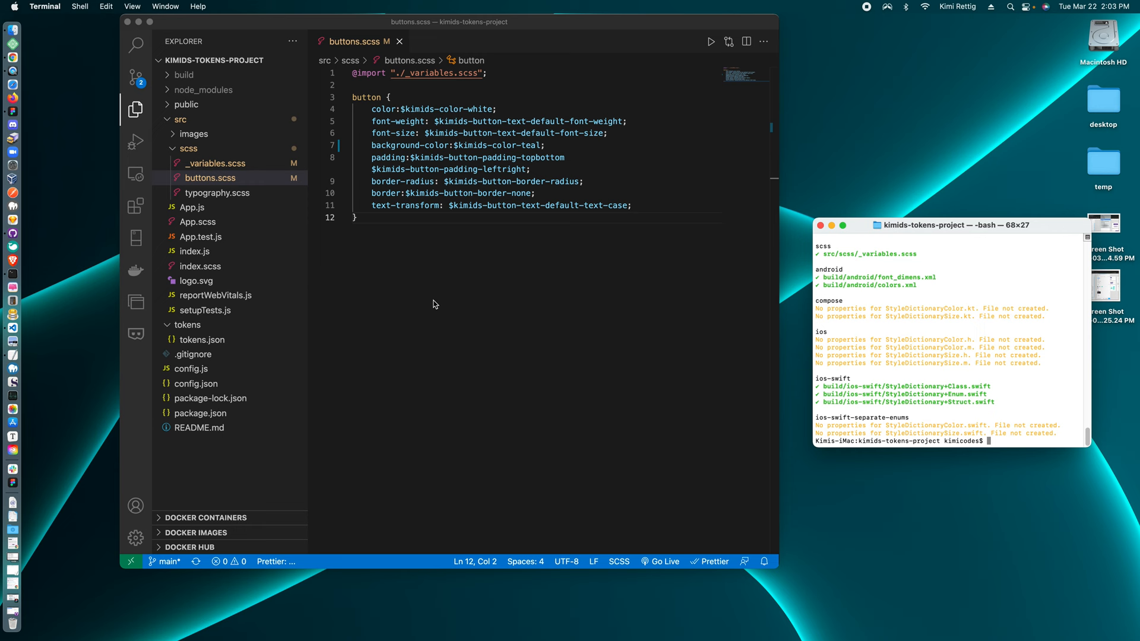
Rebuild tokens and open _variables.scss showing the new $kimids-color-red variable.
click(215, 164)
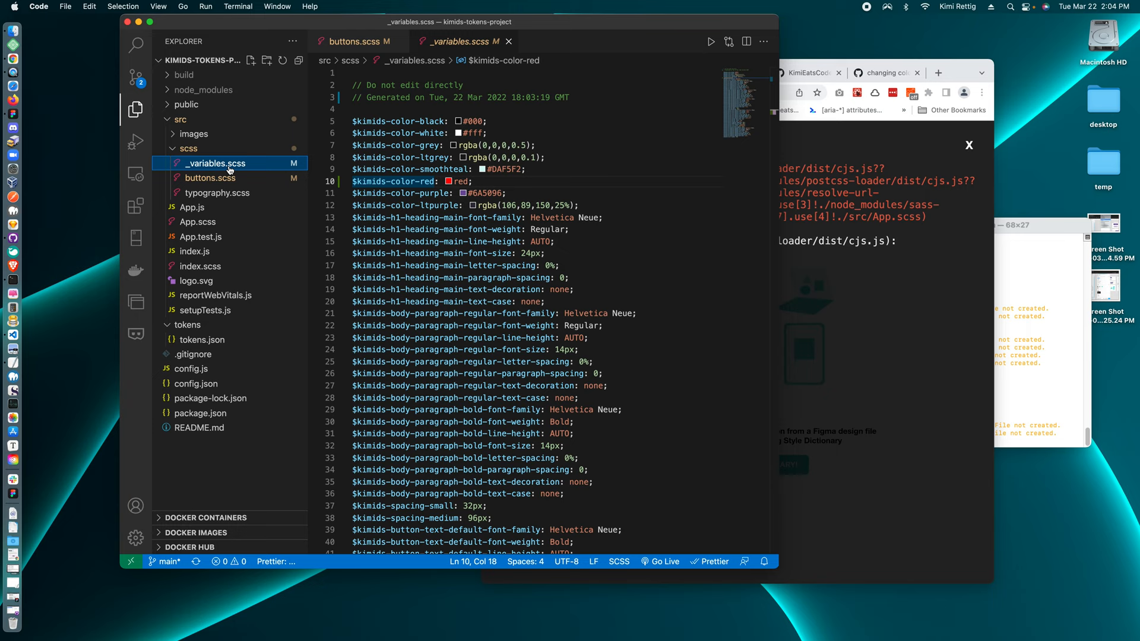
Open the regenerated variables file to set the button background to $kimids-color-red.
click(210, 178)
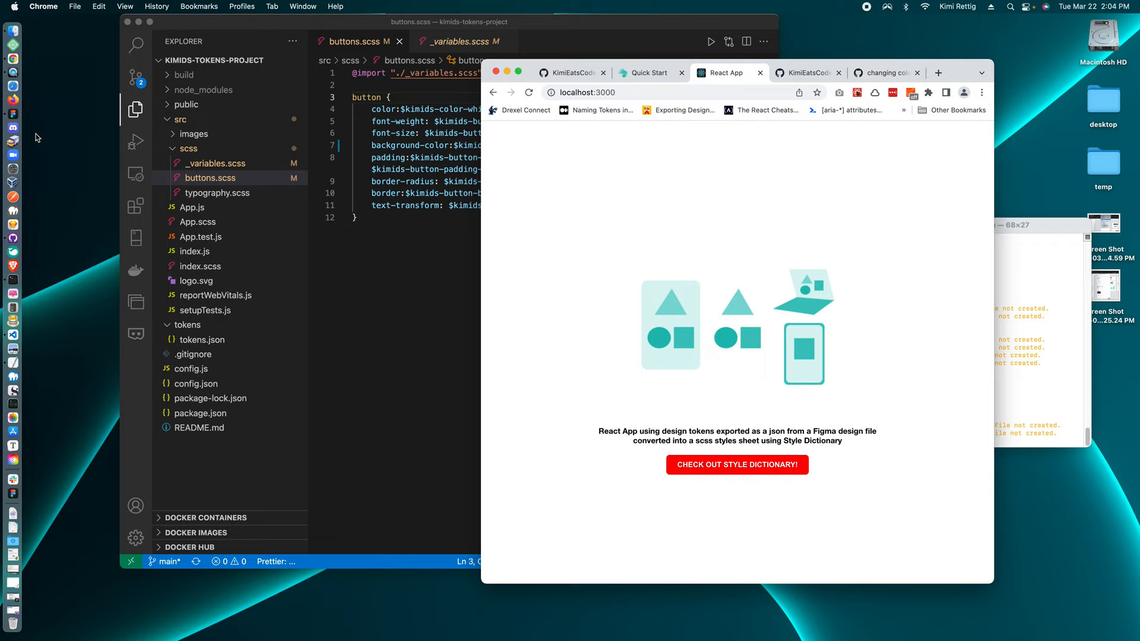
mouse_move(12, 239)
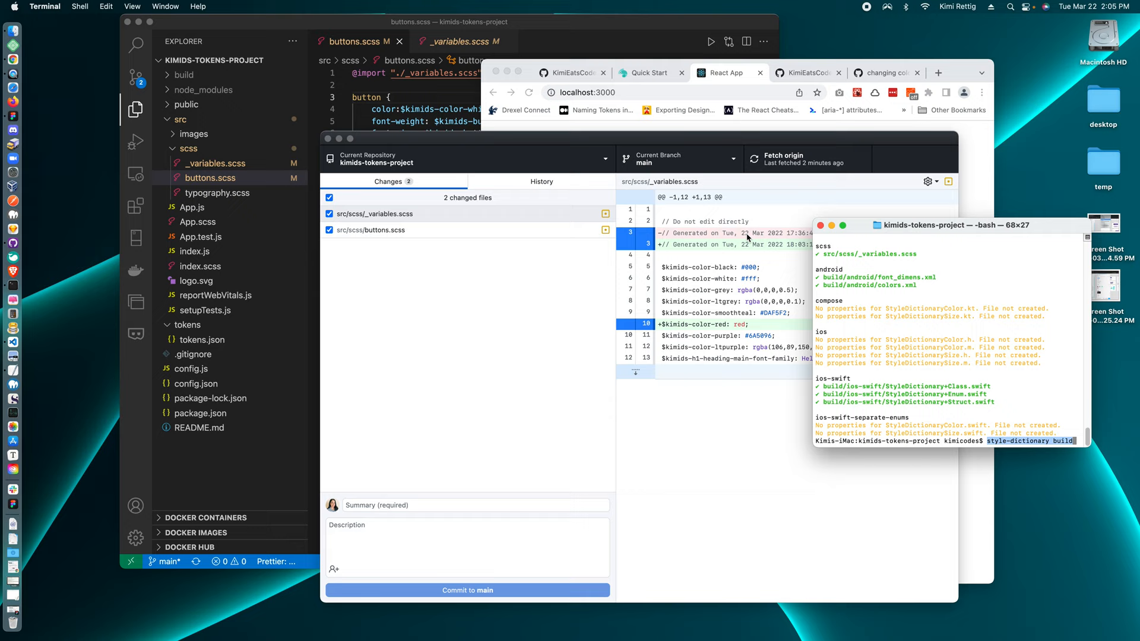
Review both SCSS diffs and commit them to main as 'button background color changed to red'.
click(459, 143)
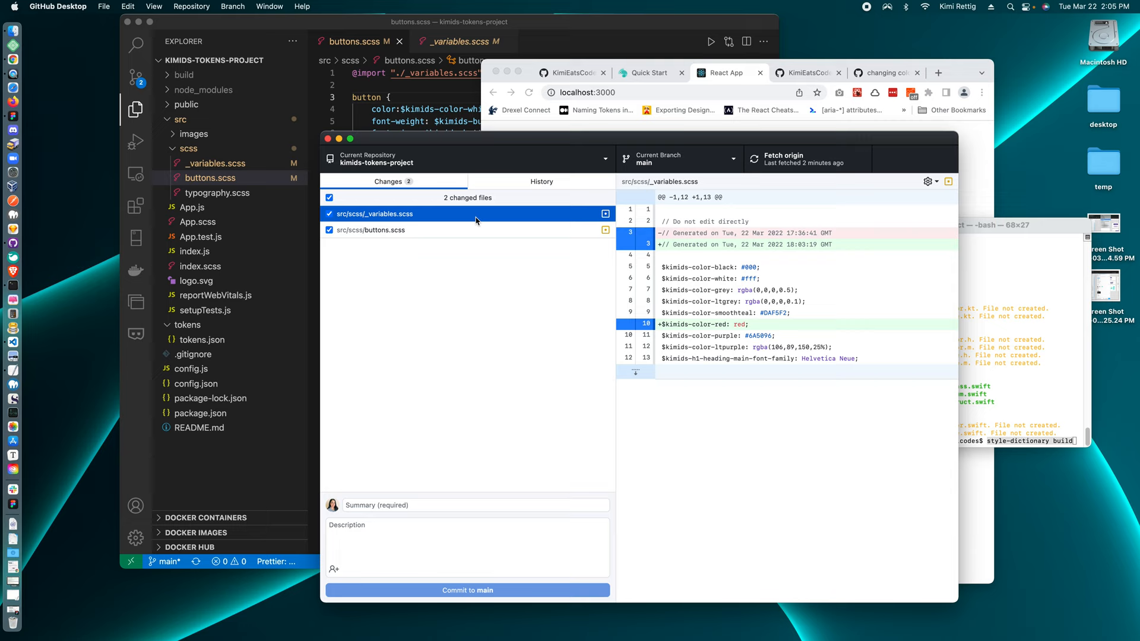
click(373, 230)
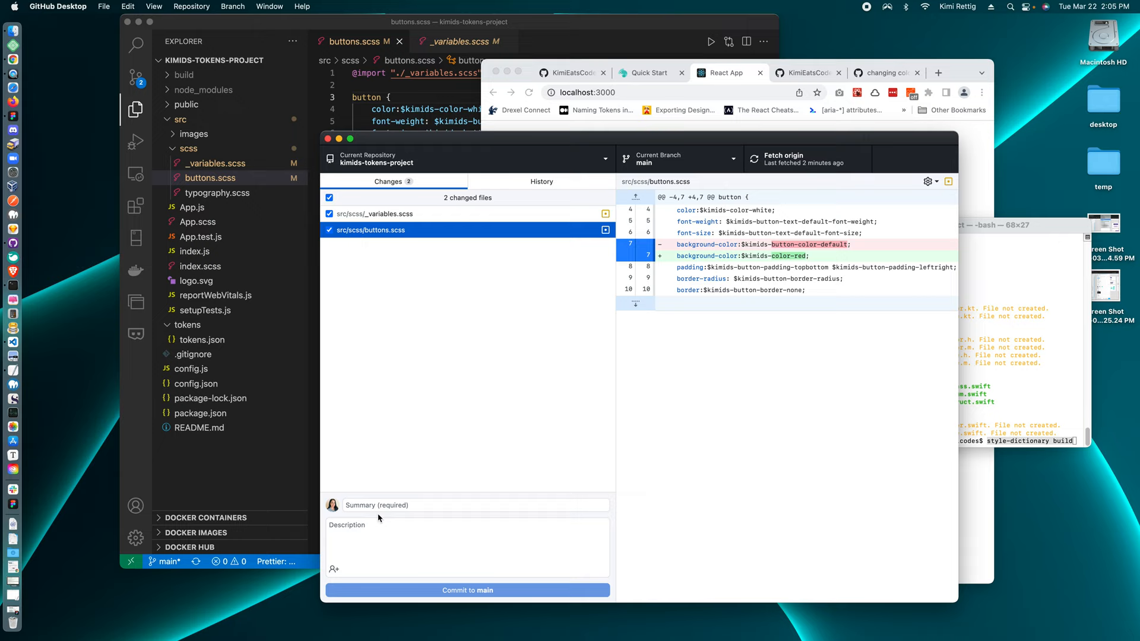
text(colo)
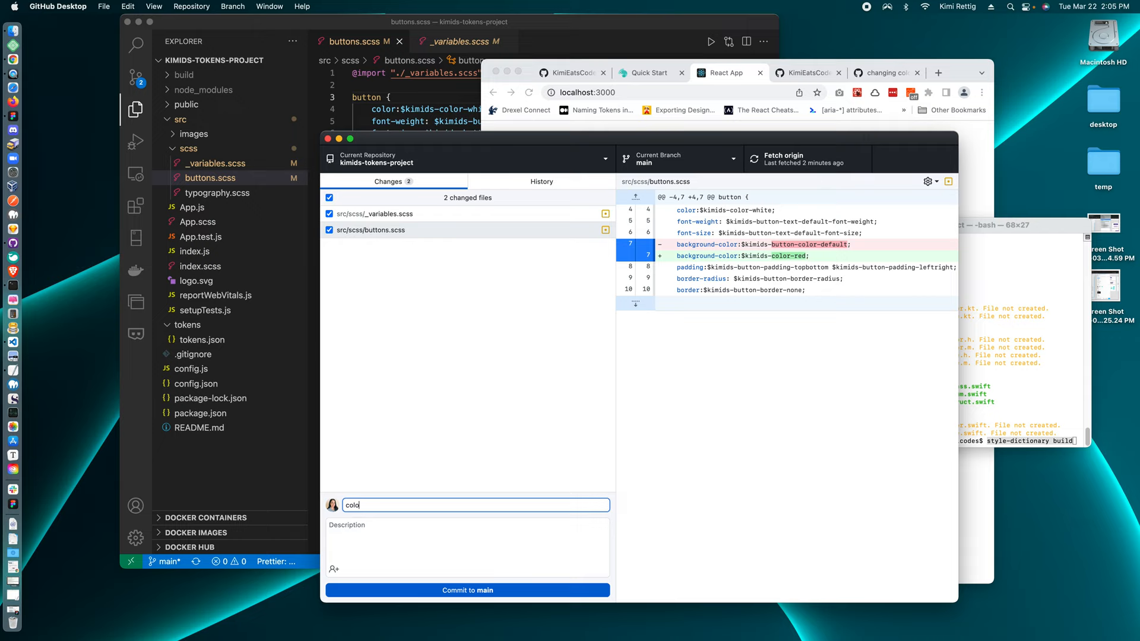
text(button background)
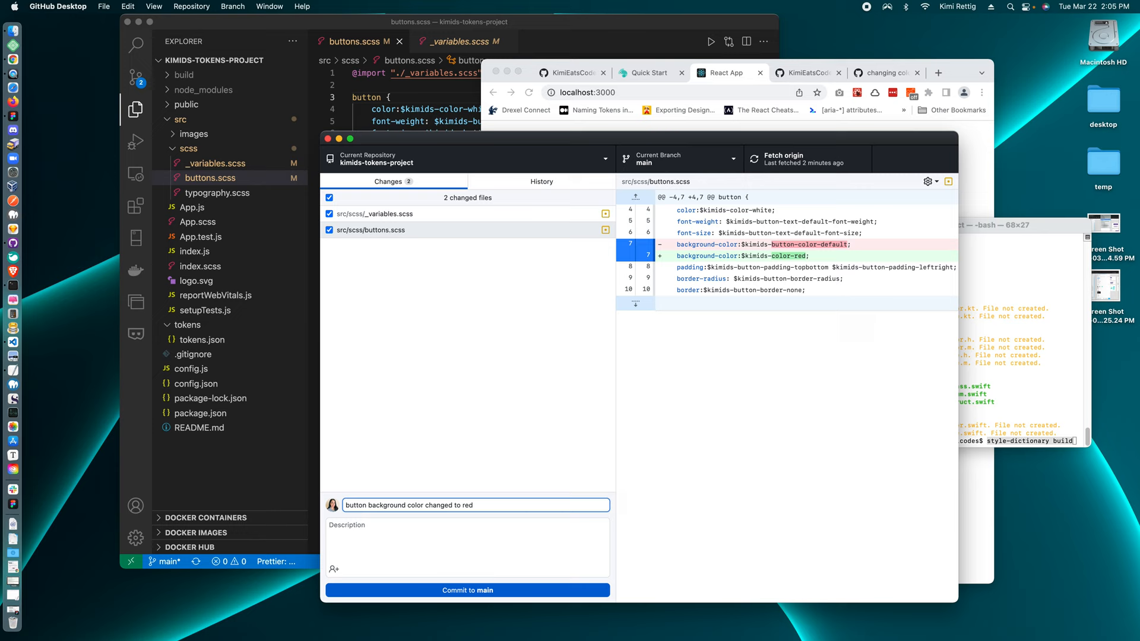
click(375, 214)
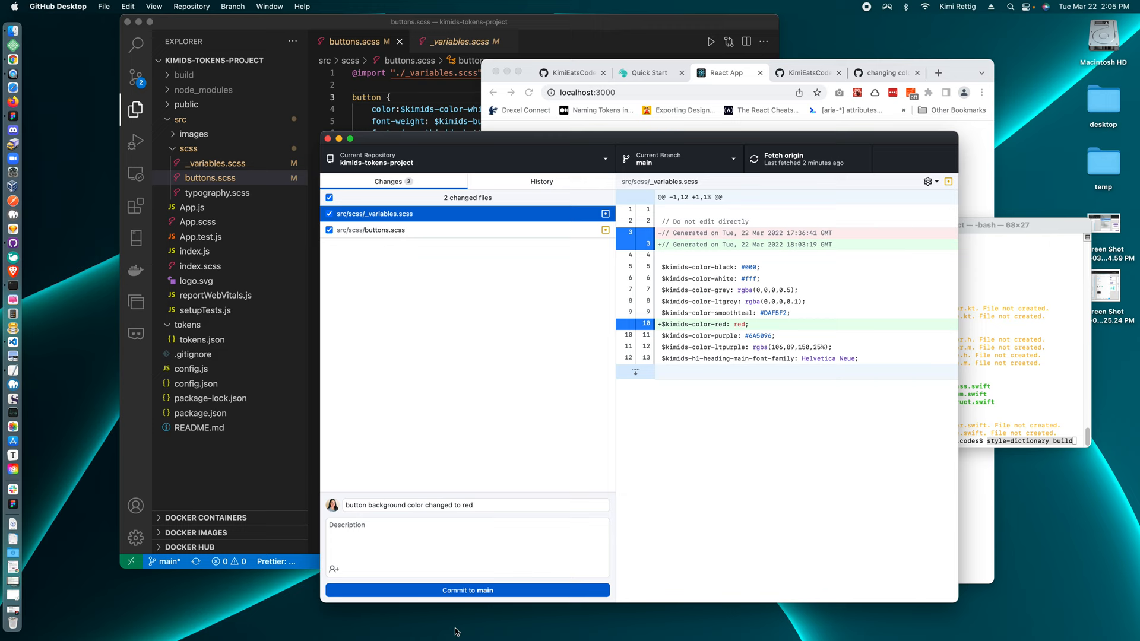
click(467, 590)
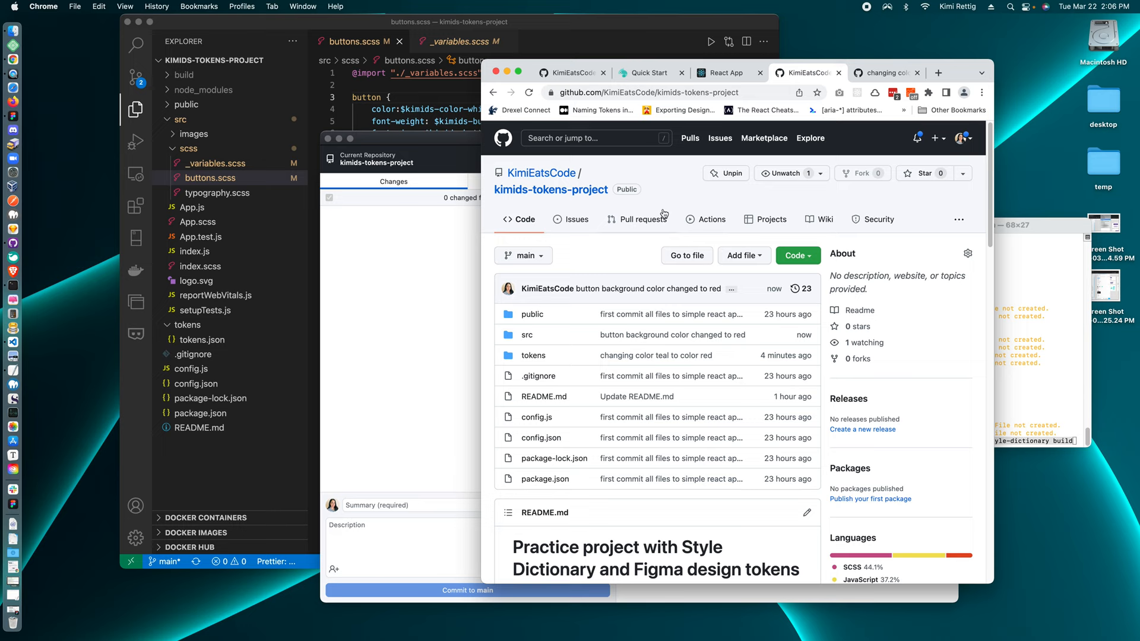
mouse_move(678, 190)
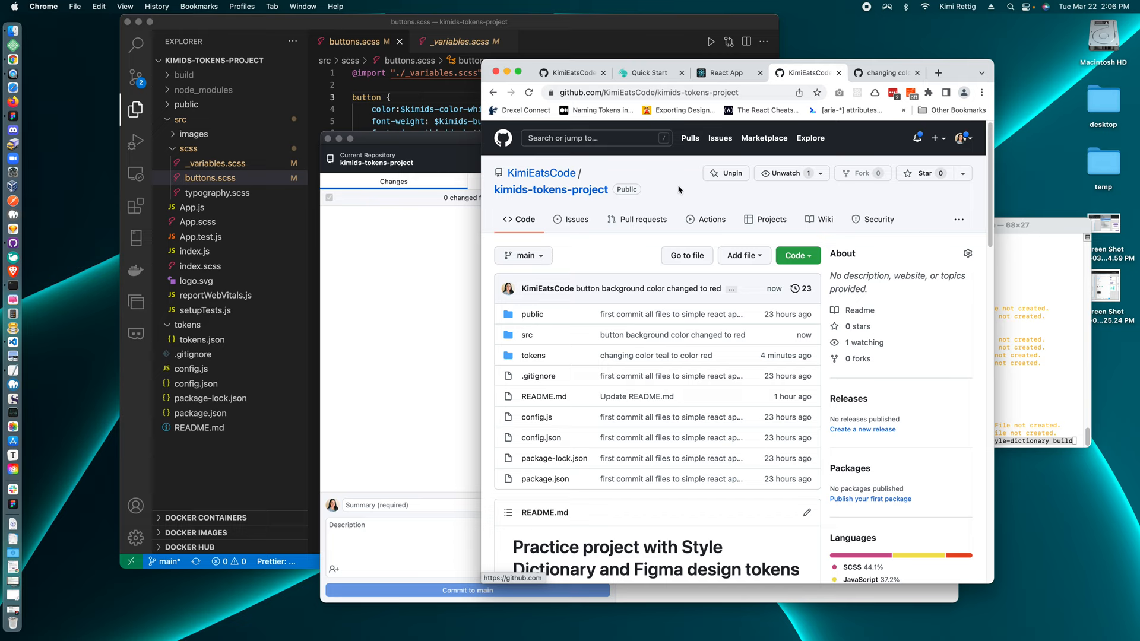
mouse_move(662, 175)
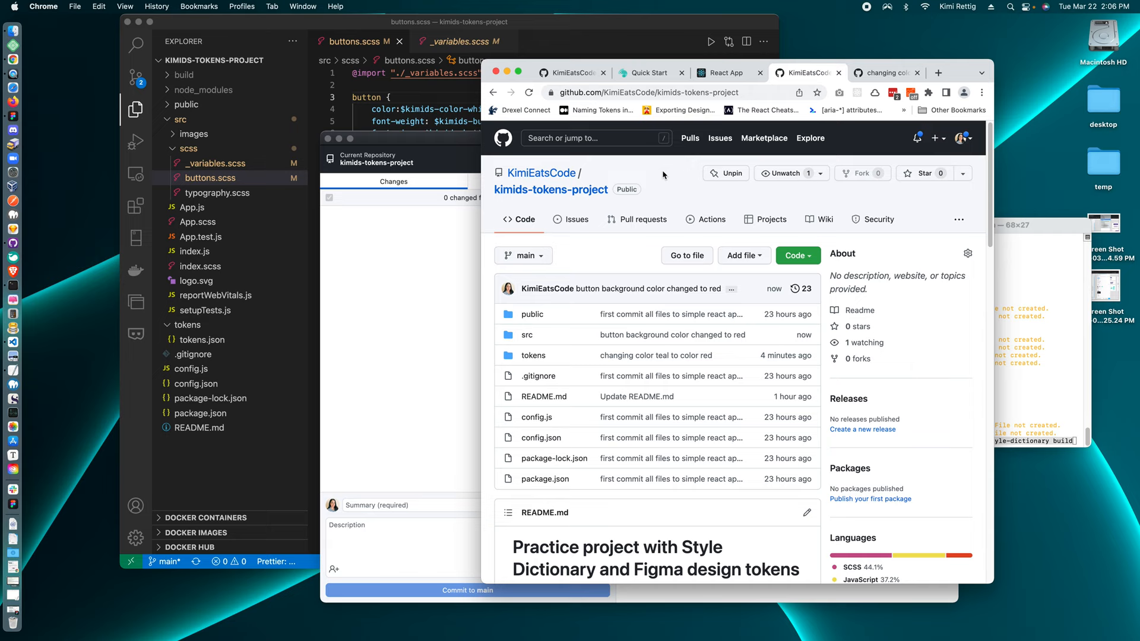
click(727, 72)
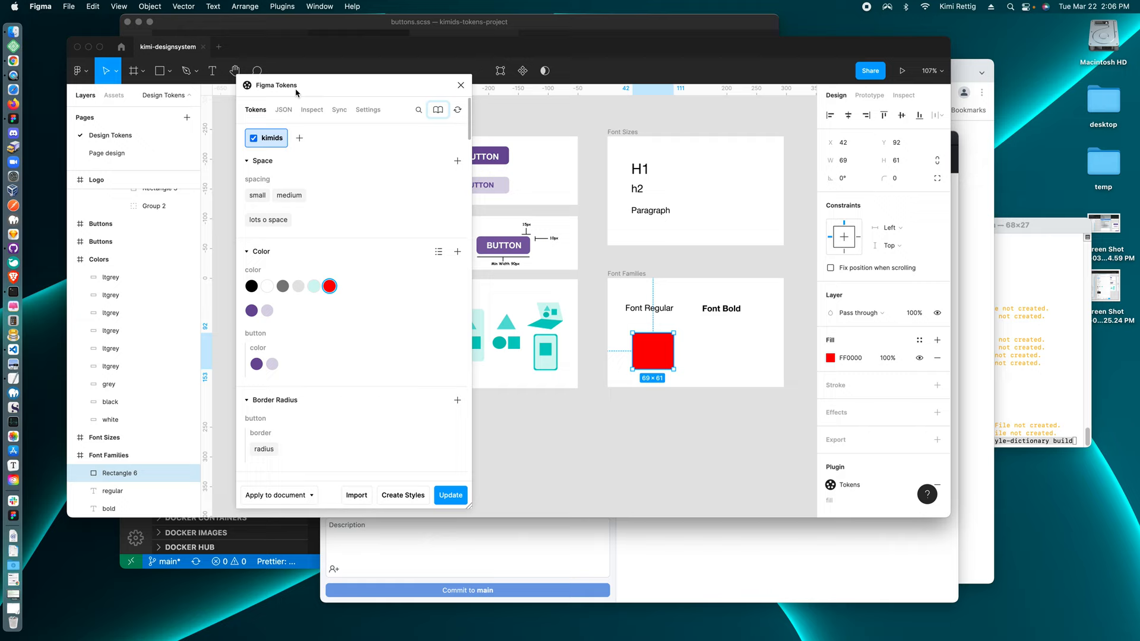
Close the Figma Tokens plugin window to reveal the red square under Font Families.
click(461, 85)
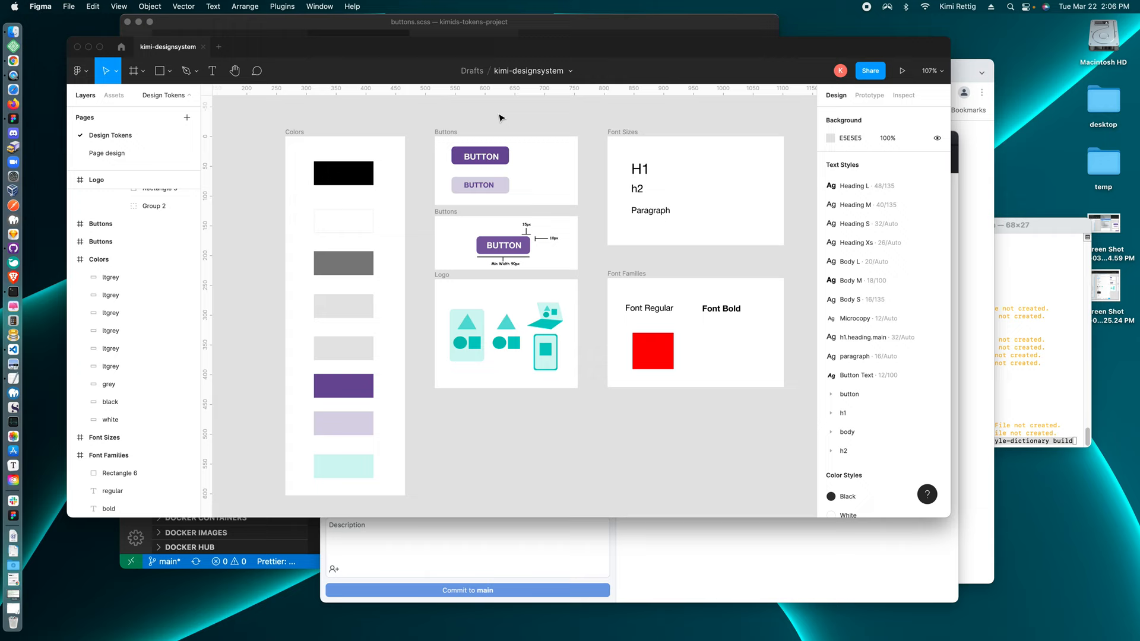